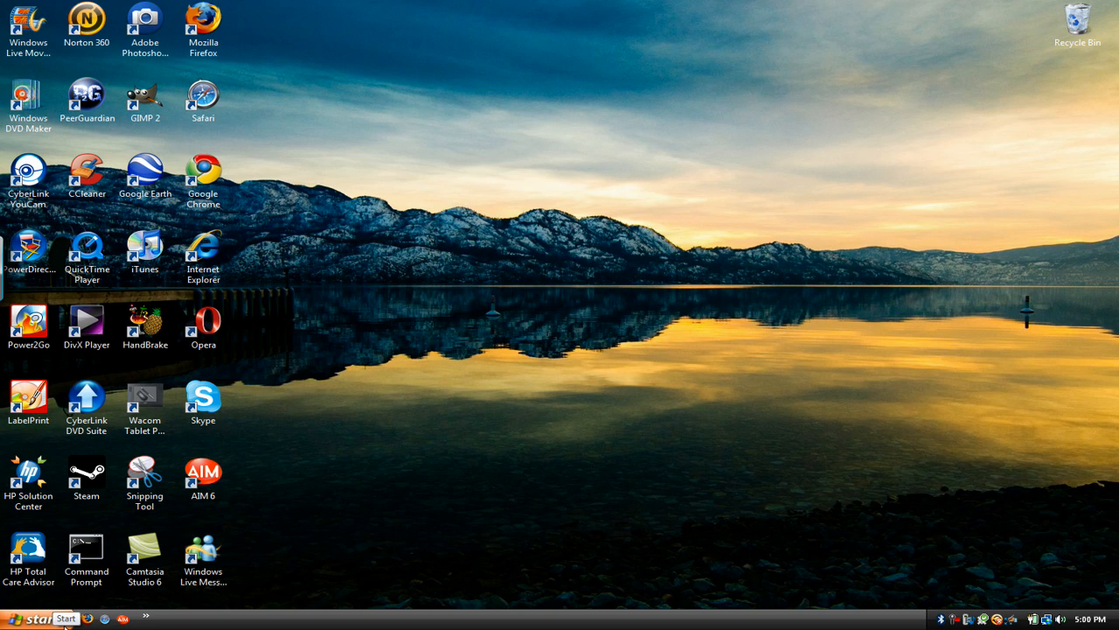
Step: Open the Start menu from the taskbar Start button
click(42, 604)
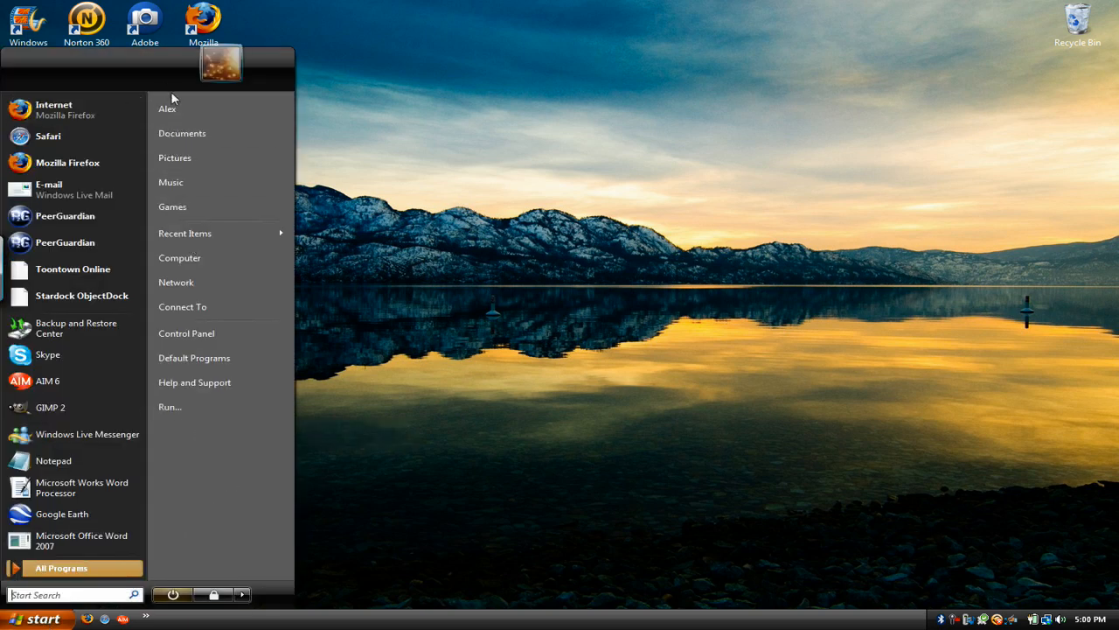
mouse_move(170, 407)
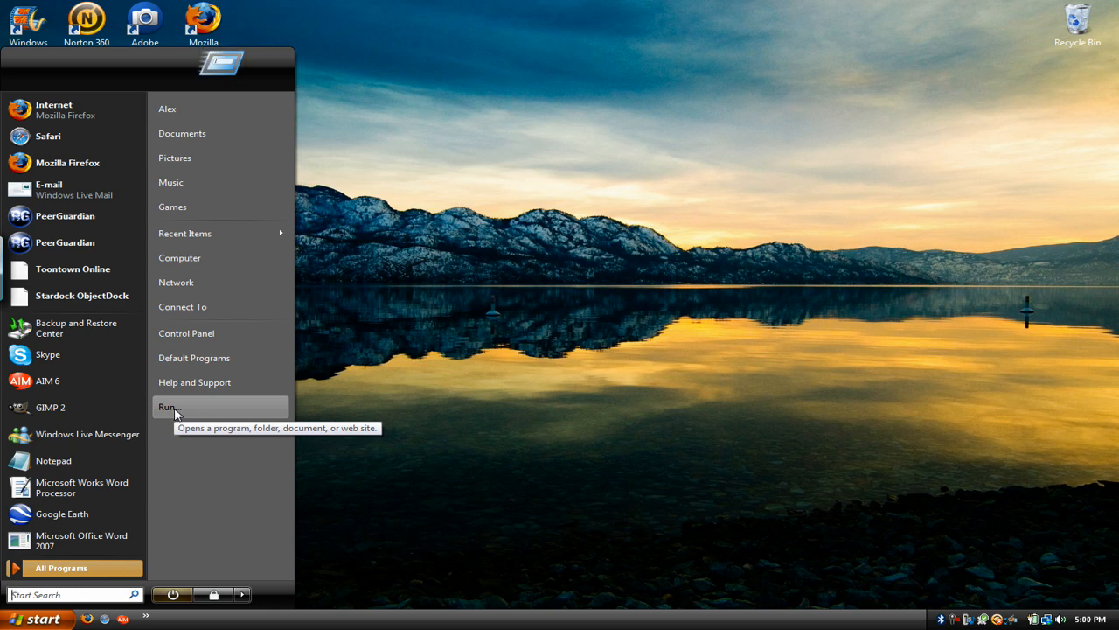
mouse_move(196, 427)
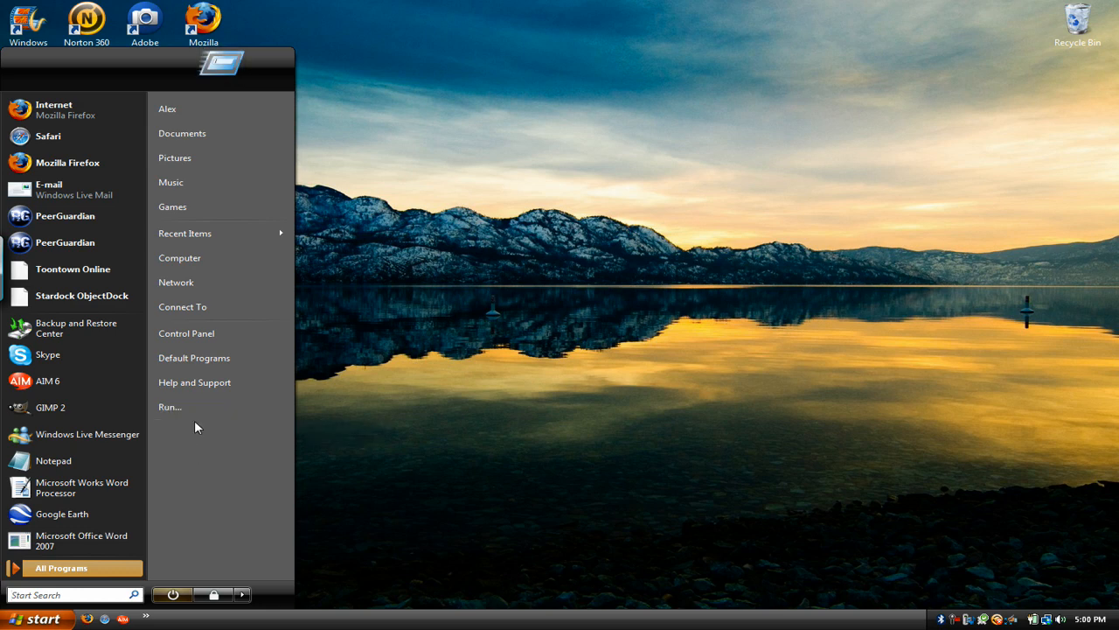
mouse_move(216, 373)
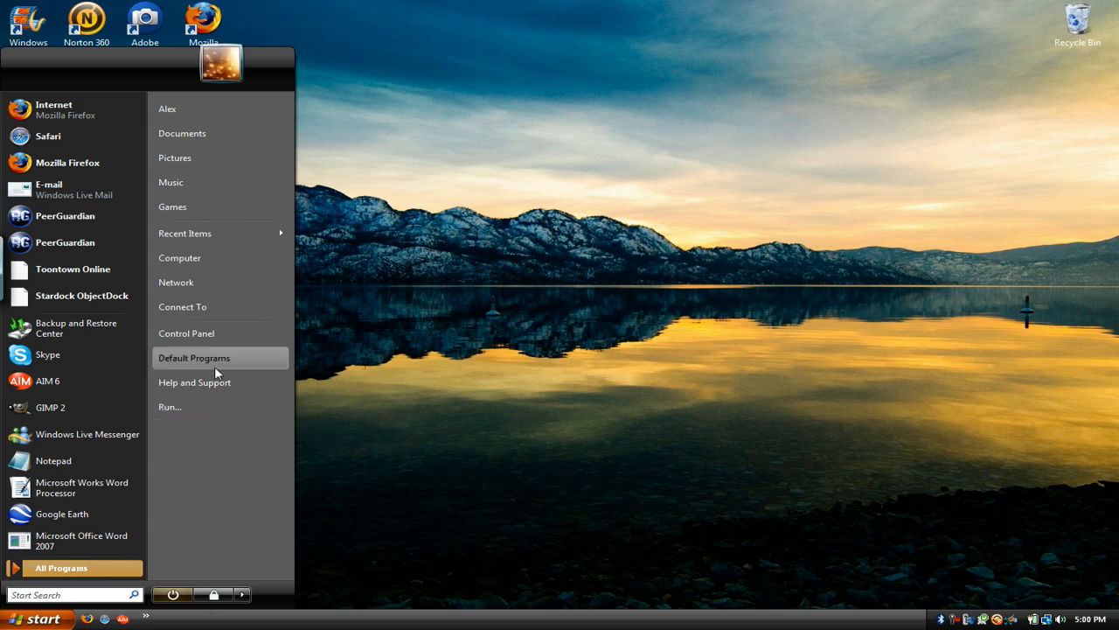
mouse_move(199, 414)
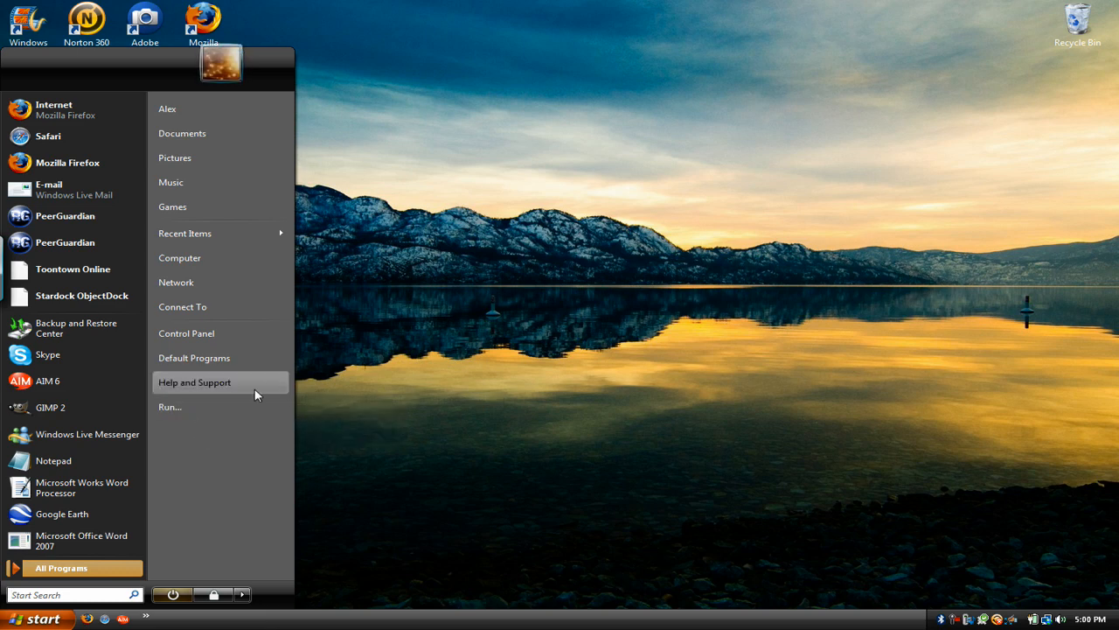
mouse_move(199, 492)
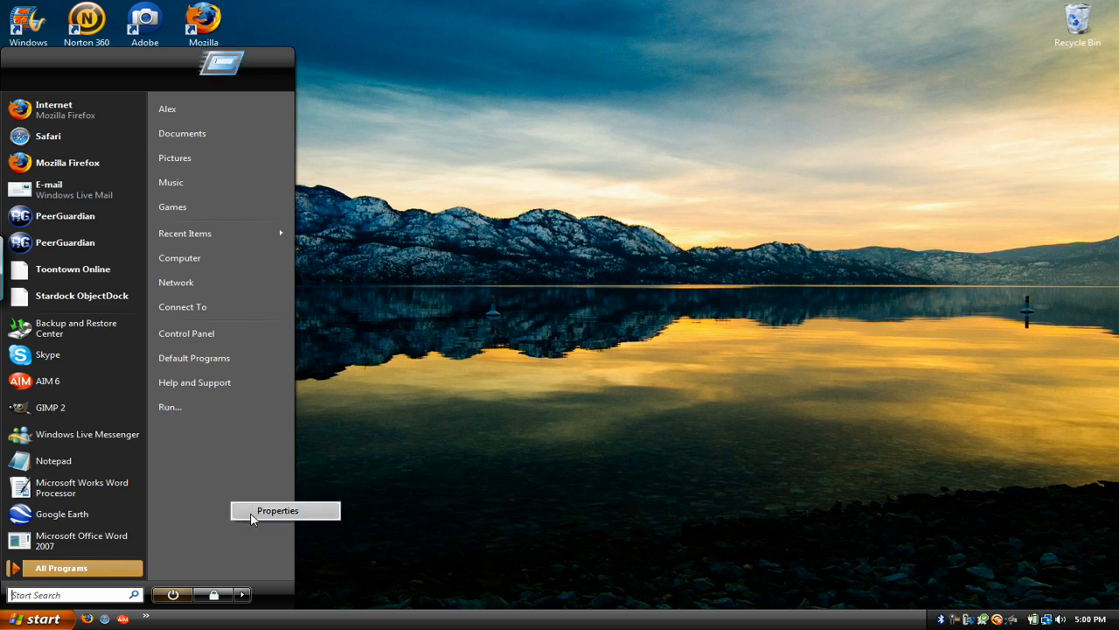
Step: Open the Start menu Customize list from Properties and scroll through its options
click(277, 509)
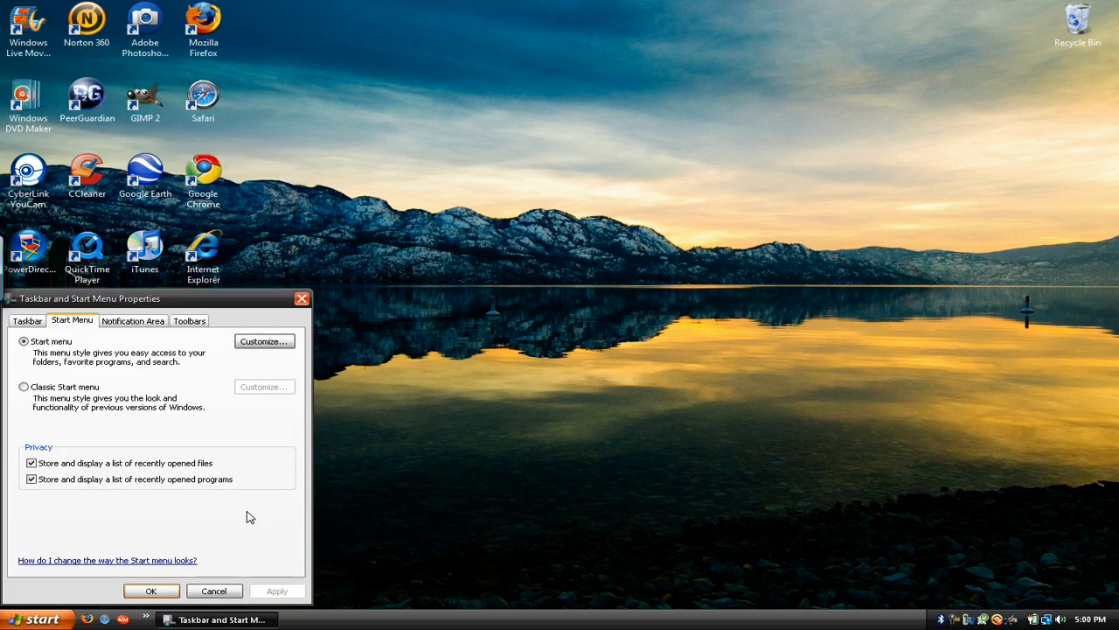
mouse_move(72, 321)
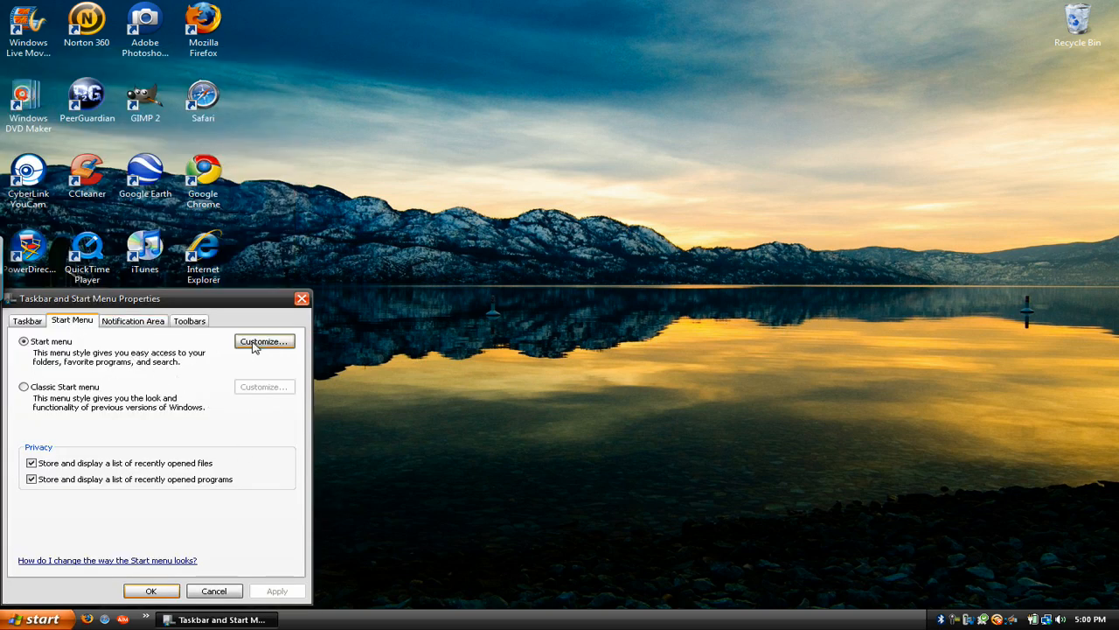
click(264, 341)
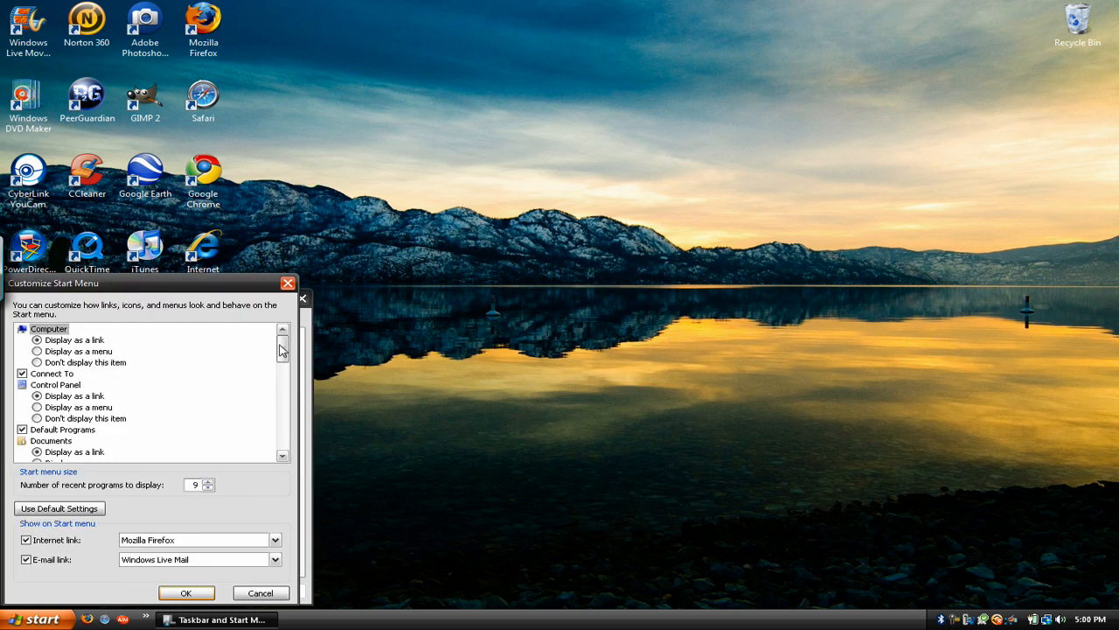
scroll(down, 3)
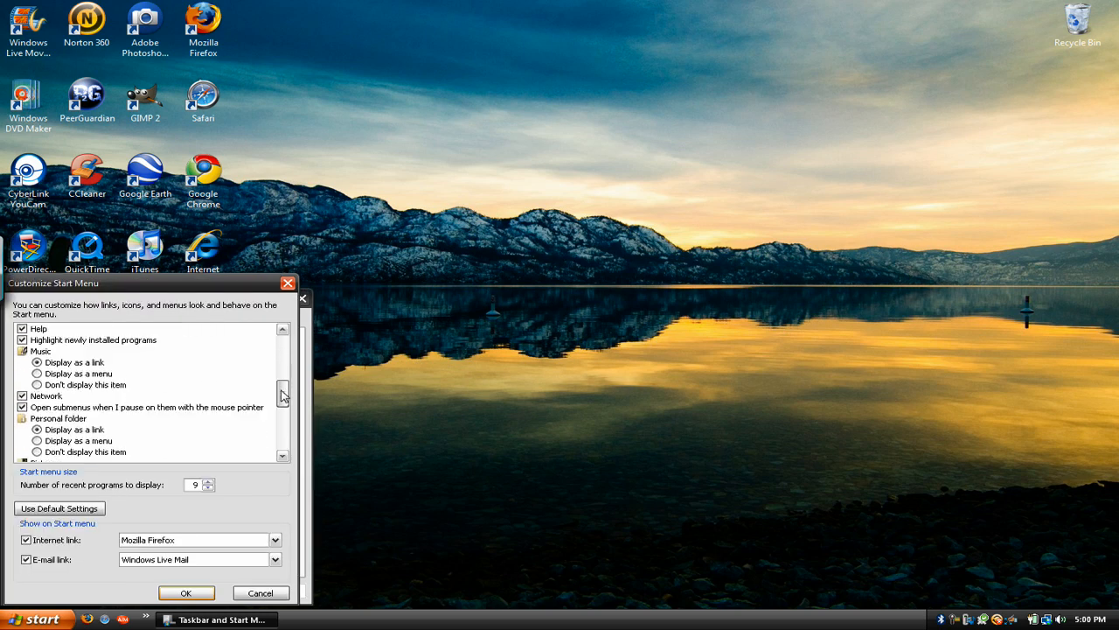
scroll(down, 3)
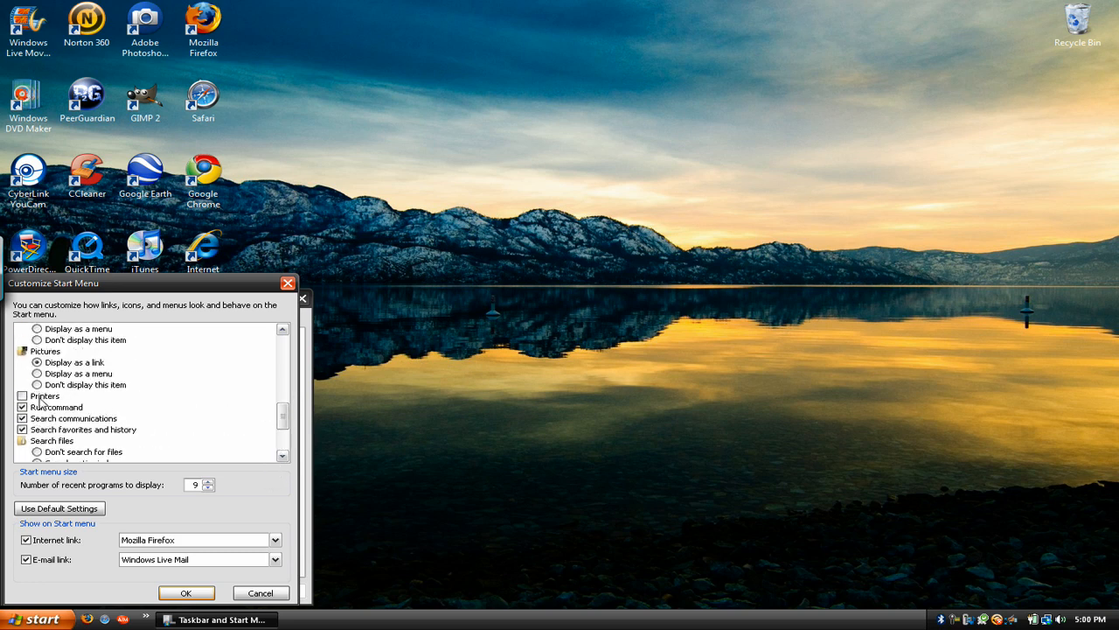
Step: Toggle the Run command off and back on, then confirm both dialogs with OK
click(23, 406)
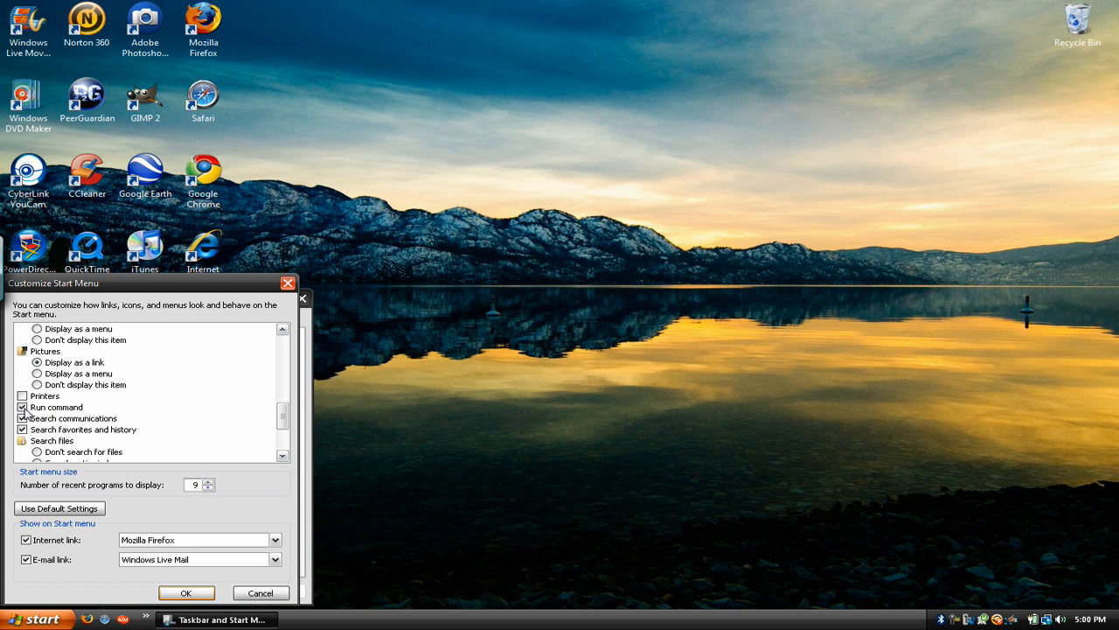
click(24, 407)
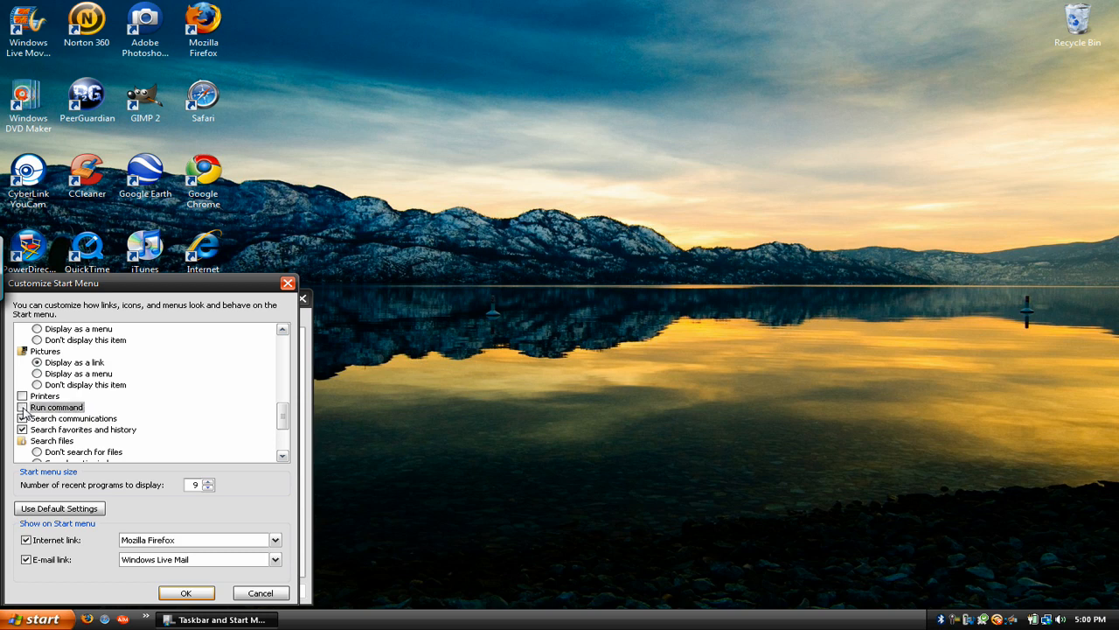
click(22, 418)
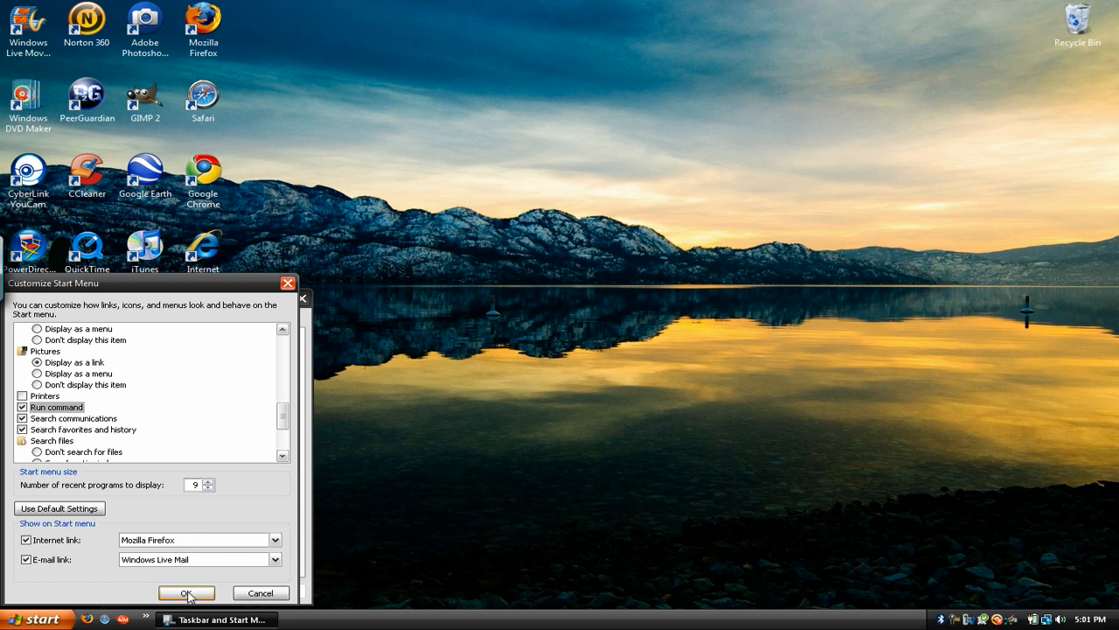
click(185, 592)
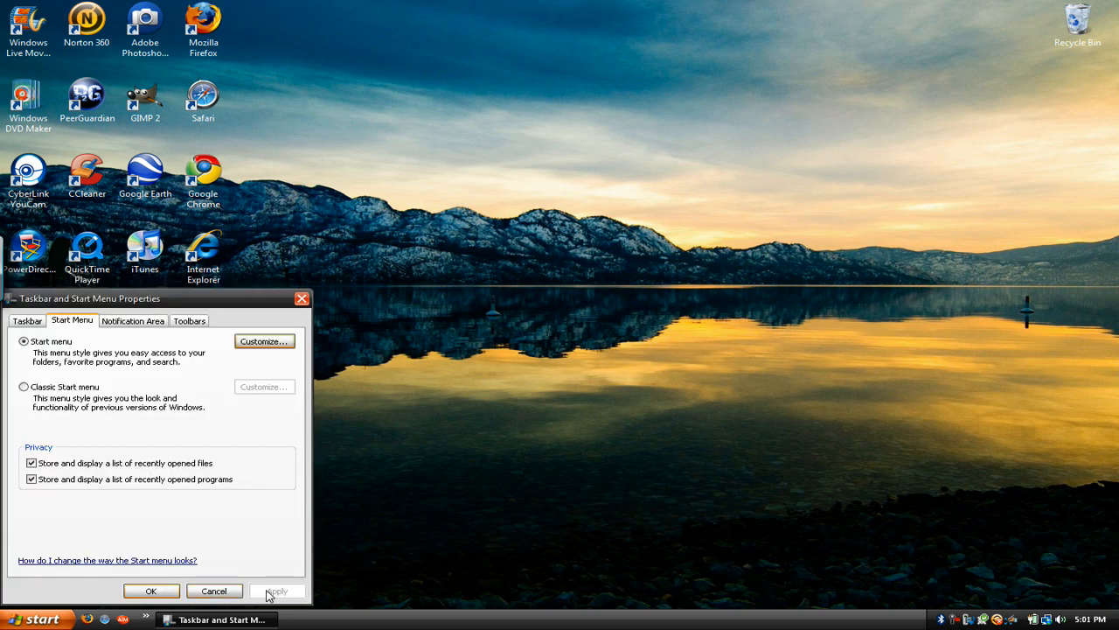
click(150, 590)
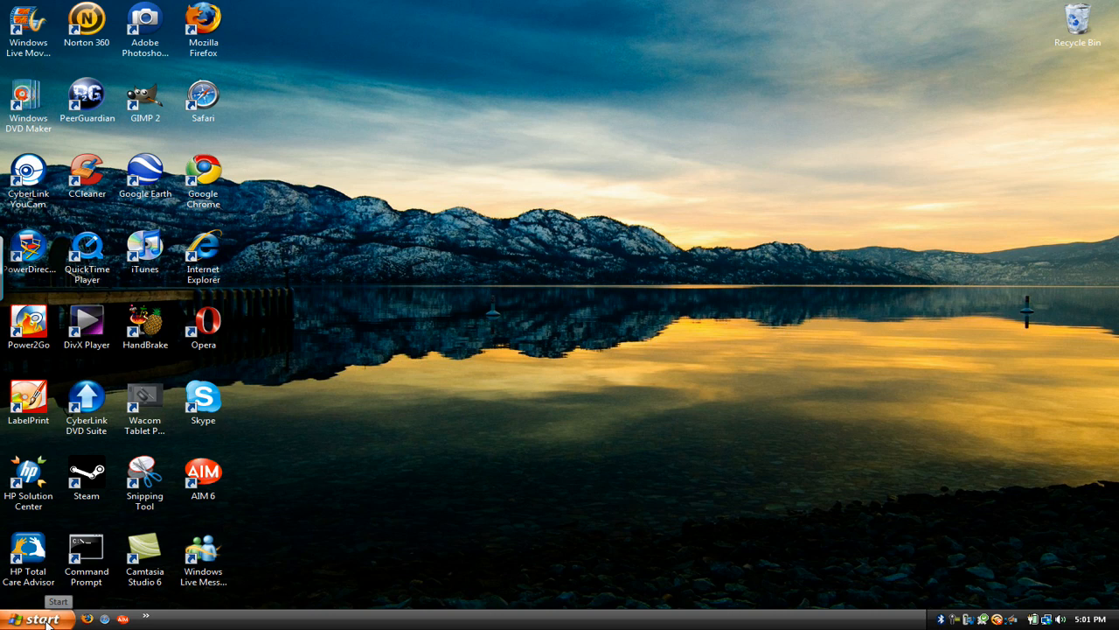
click(41, 612)
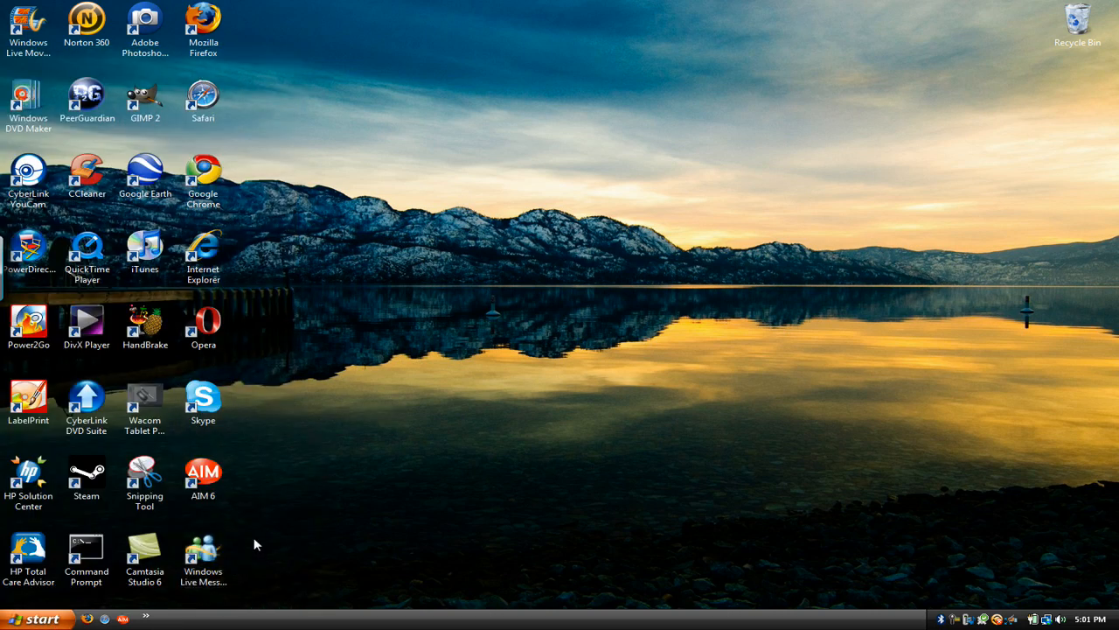
mouse_move(170, 563)
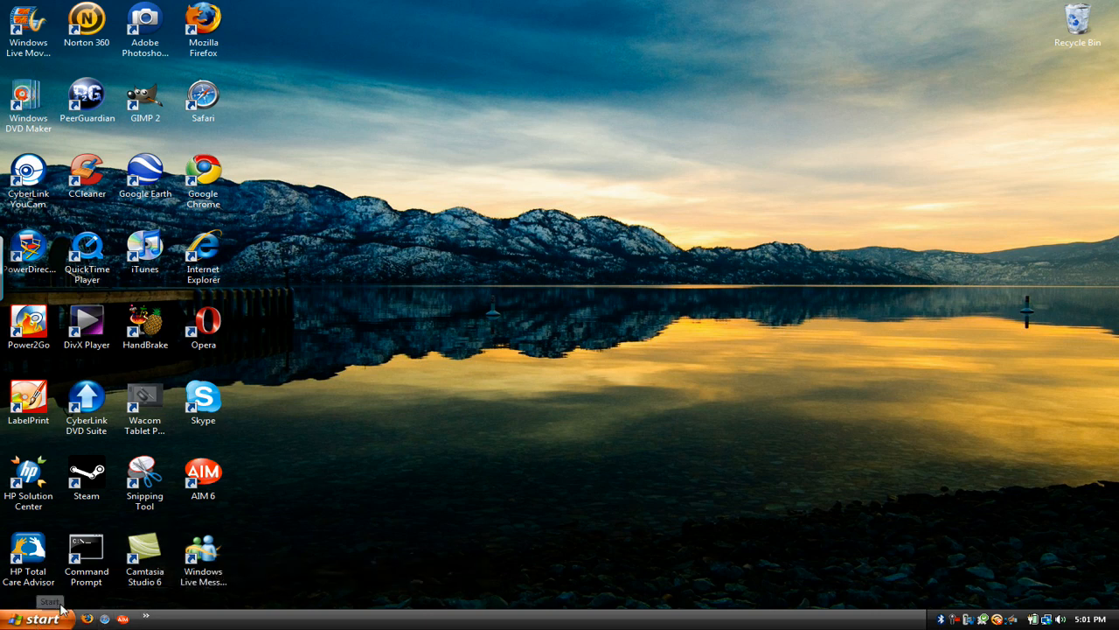
mouse_move(420, 448)
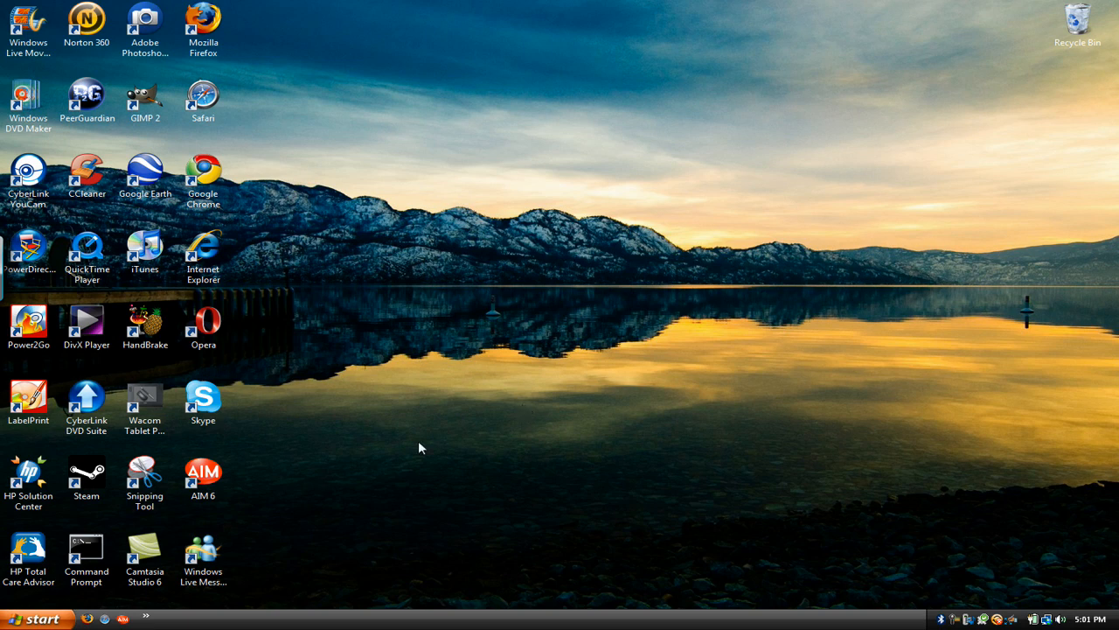
mouse_move(40, 618)
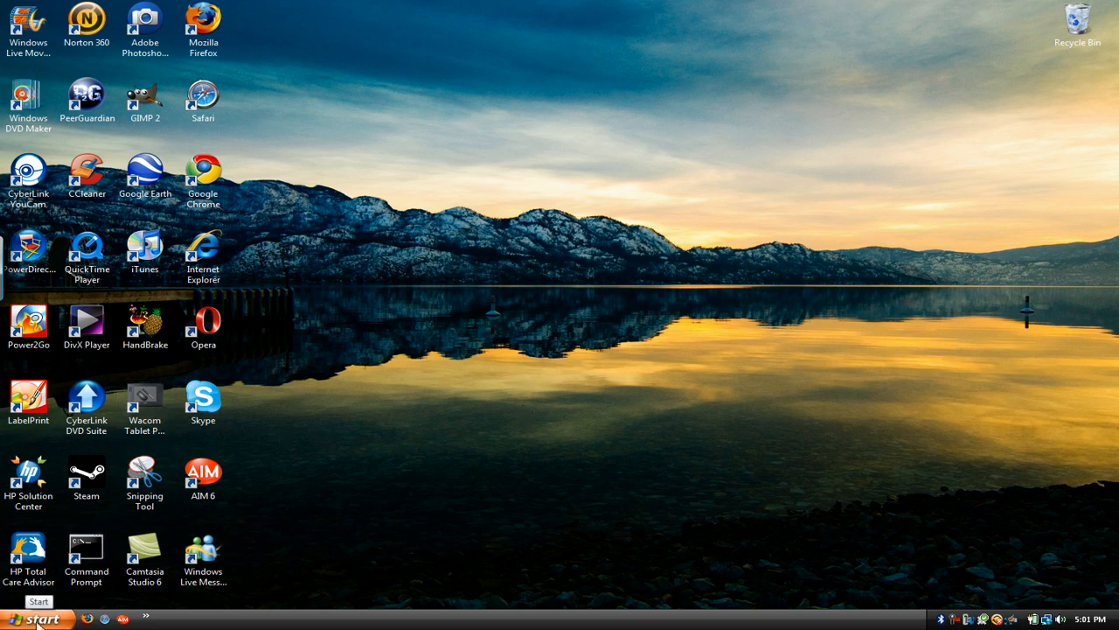
Step: Search 'welcome' from the Start menu and open the Welcome Center result
click(38, 619)
text(welcome)
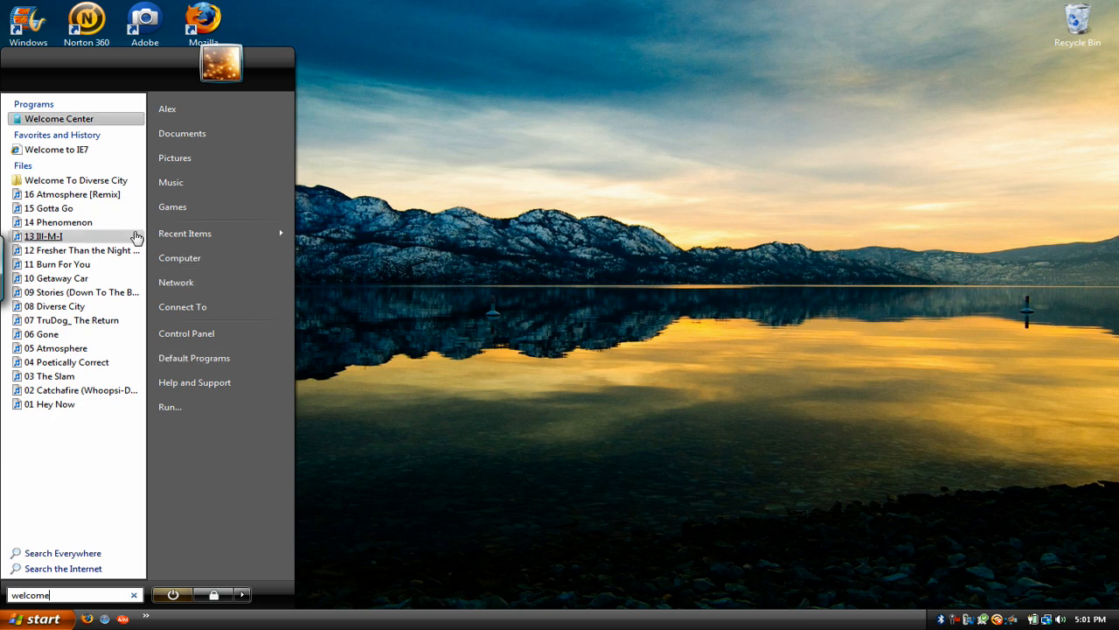
mouse_move(79, 118)
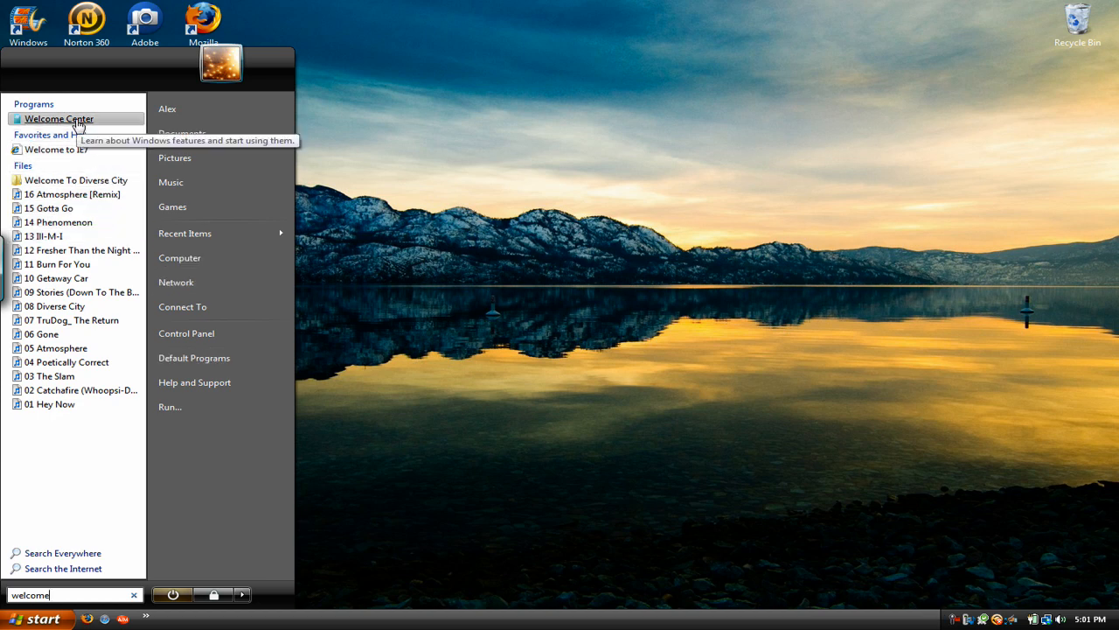
mouse_move(35, 148)
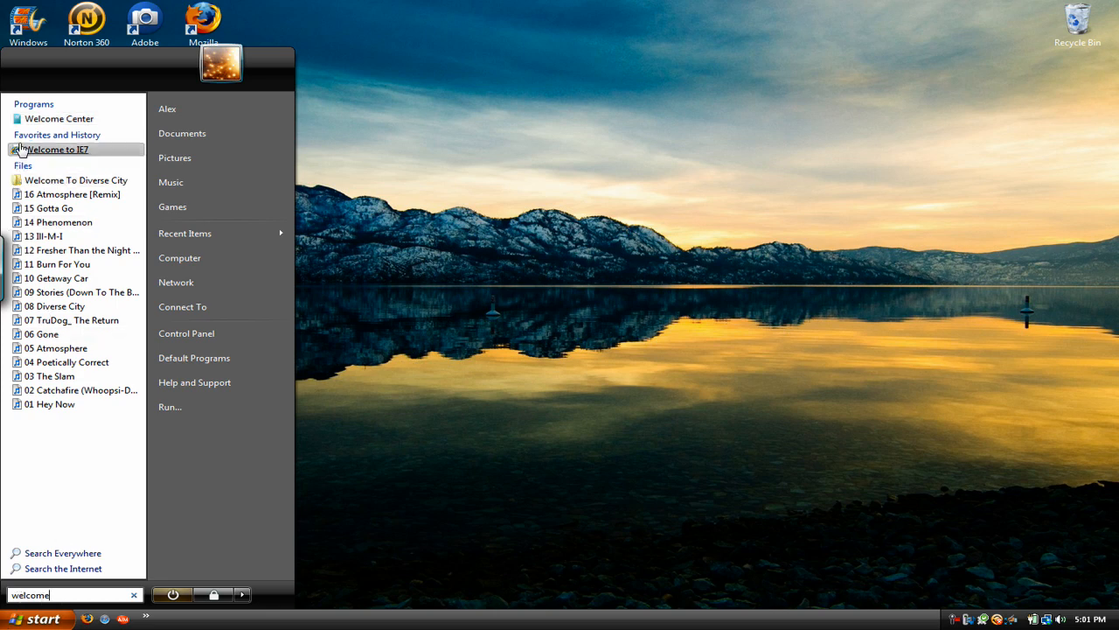
click(56, 148)
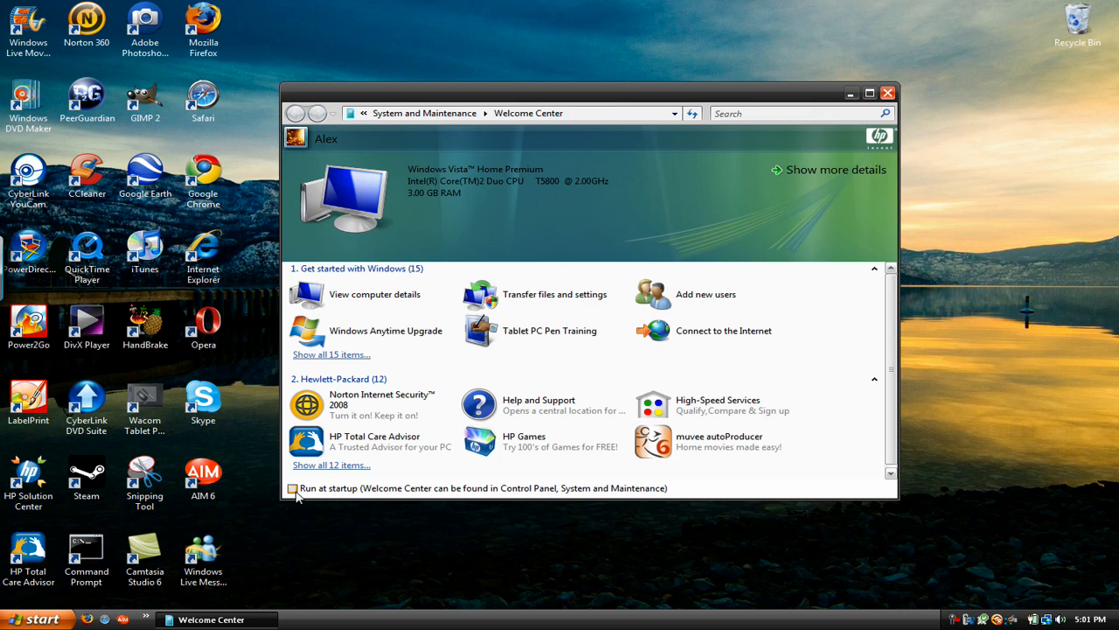
Step: Close the Welcome Center window with its X button
click(836, 170)
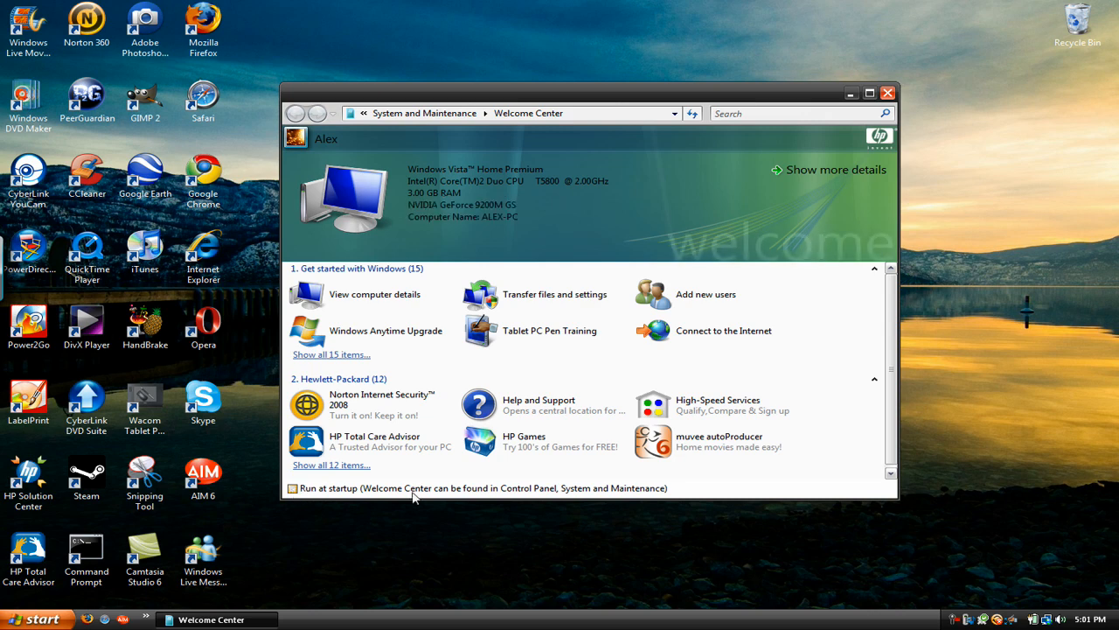
click(888, 92)
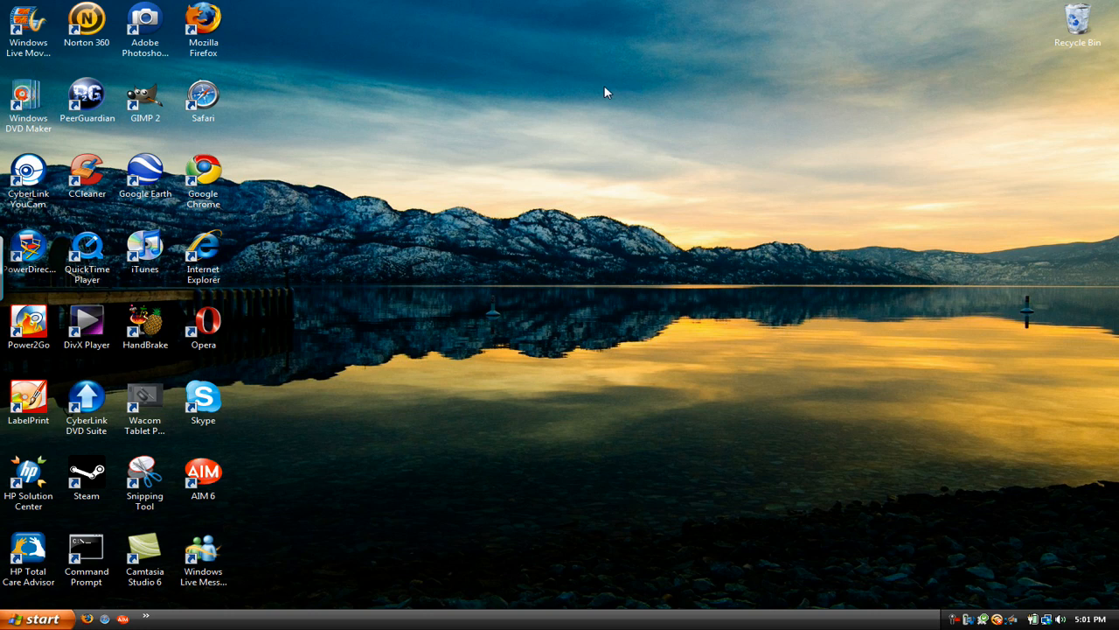
mouse_move(646, 94)
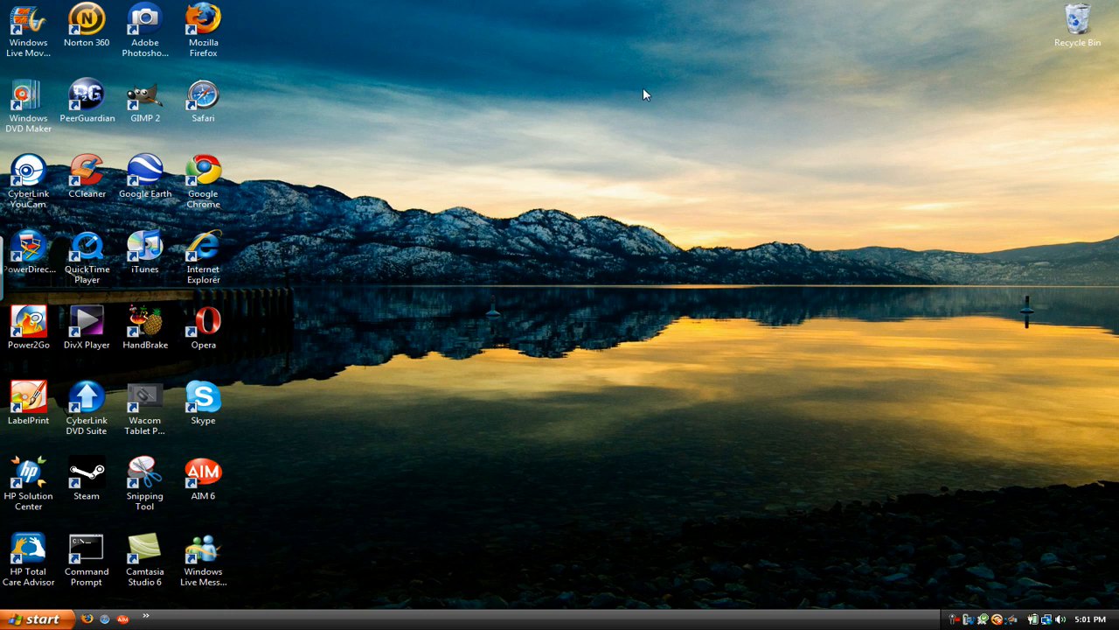
mouse_move(572, 299)
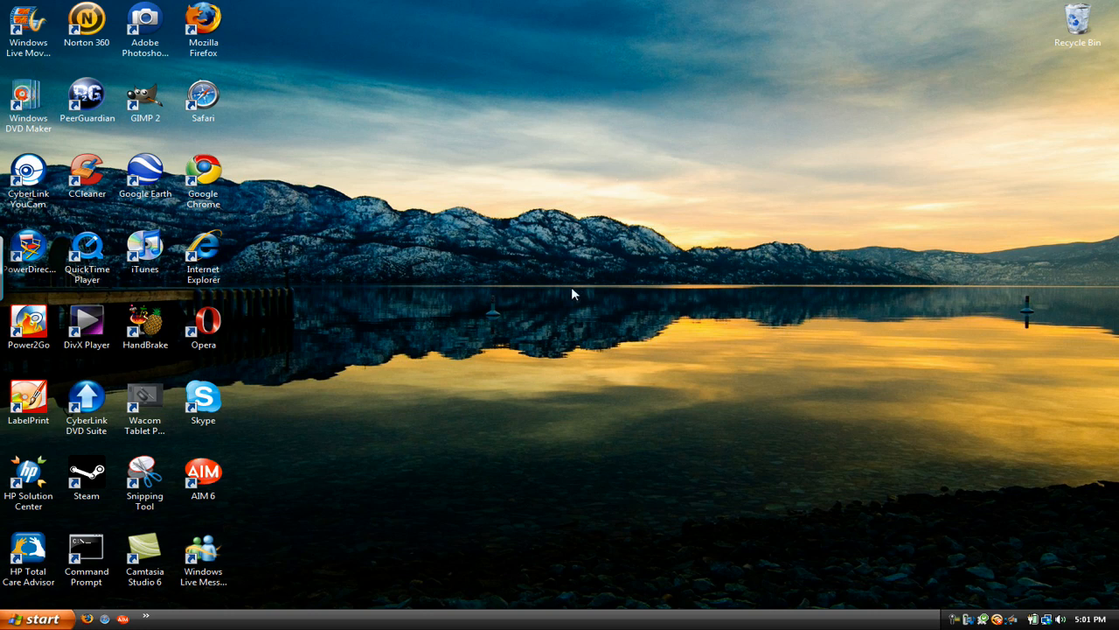
Step: Uncheck 'Use large icons' in the Start menu customization and confirm with OK
click(36, 612)
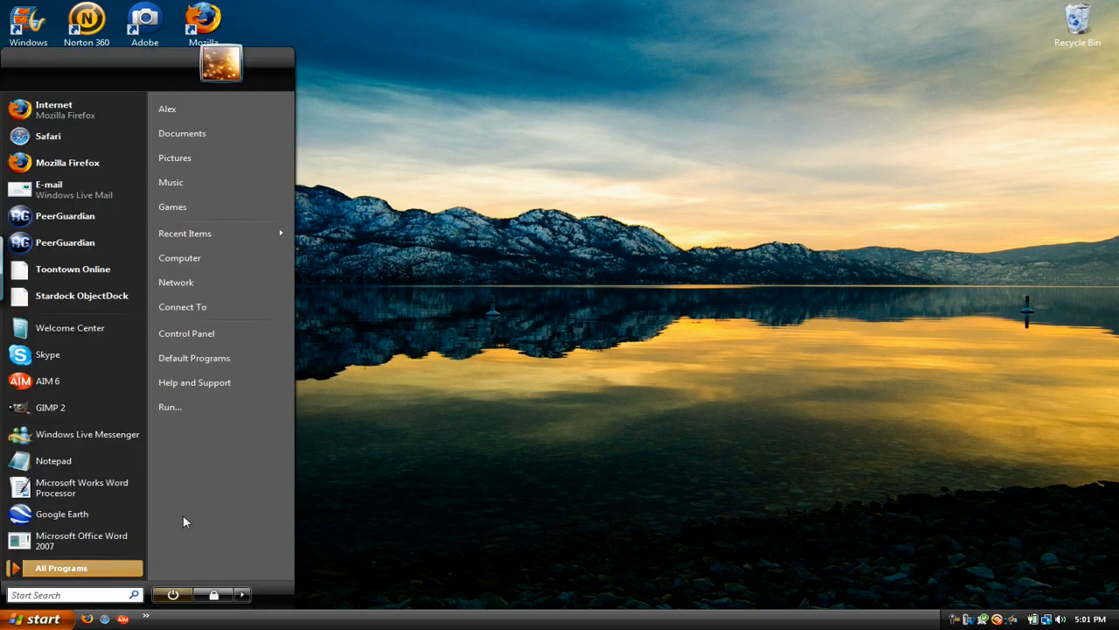
mouse_move(204, 483)
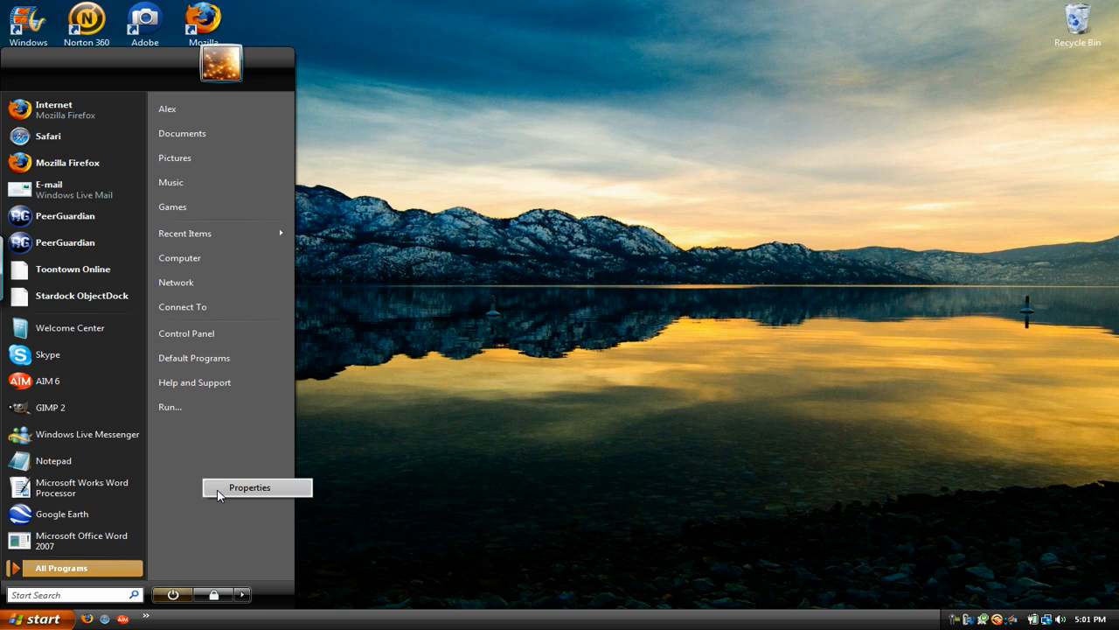
click(249, 487)
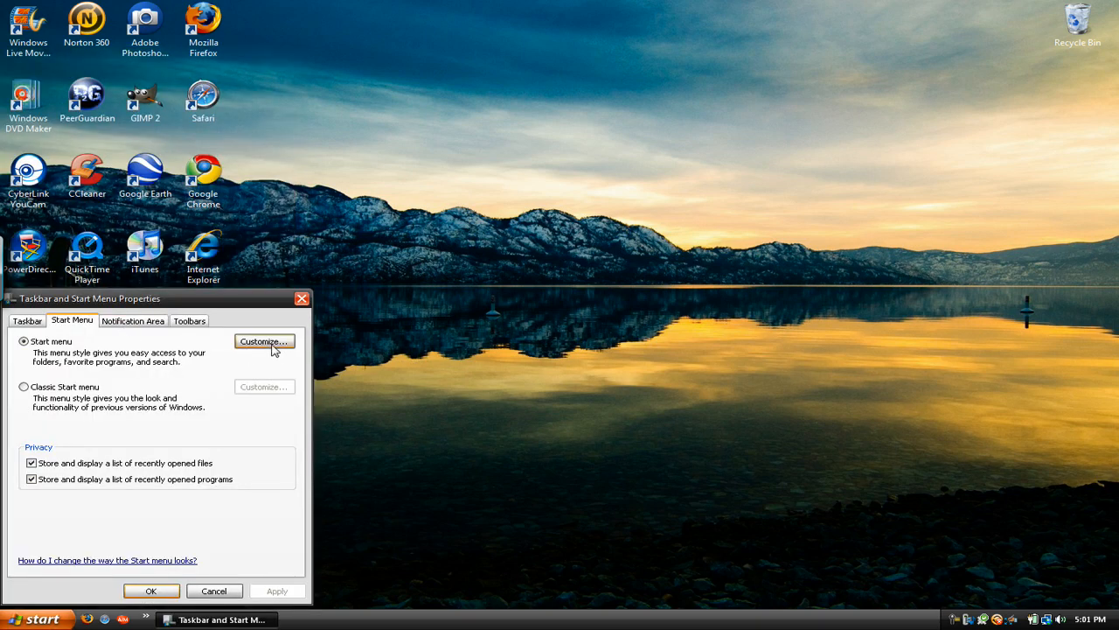
click(263, 341)
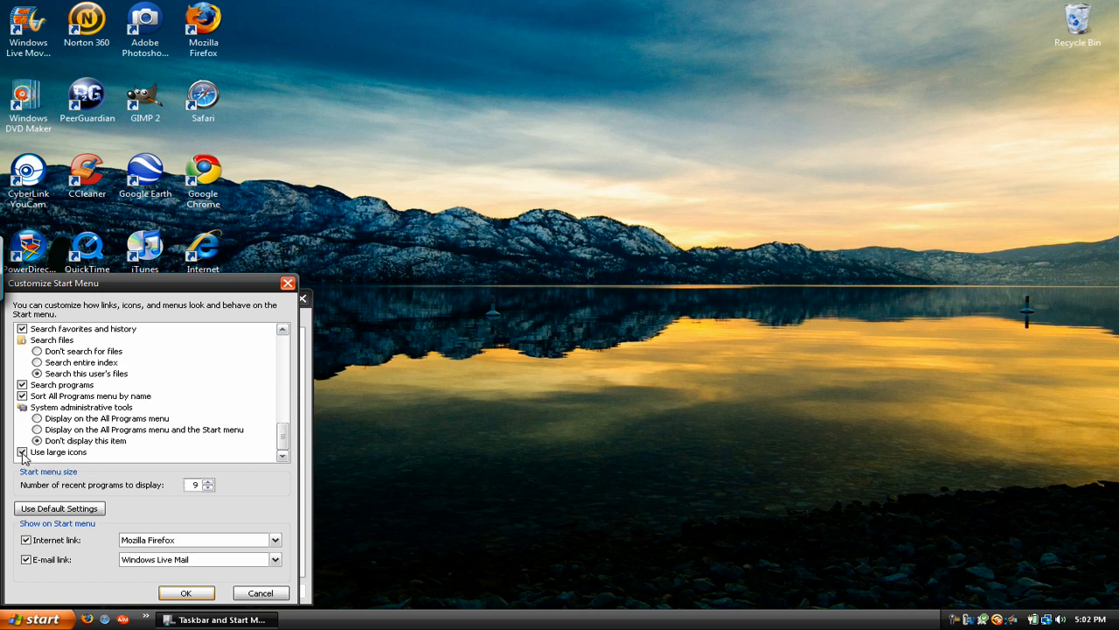
click(23, 451)
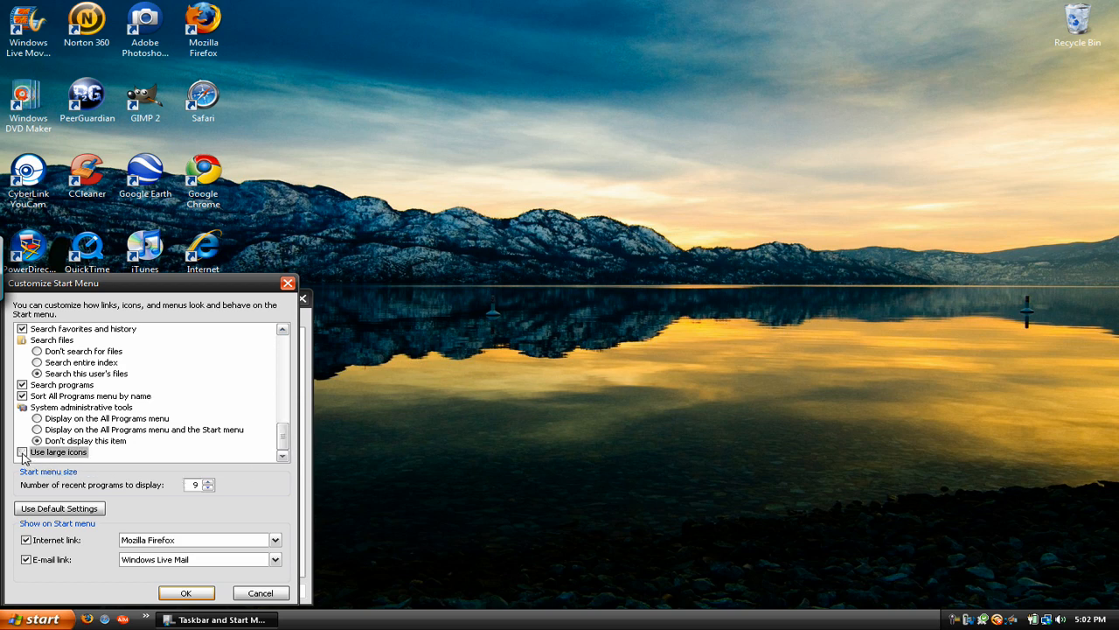
click(185, 592)
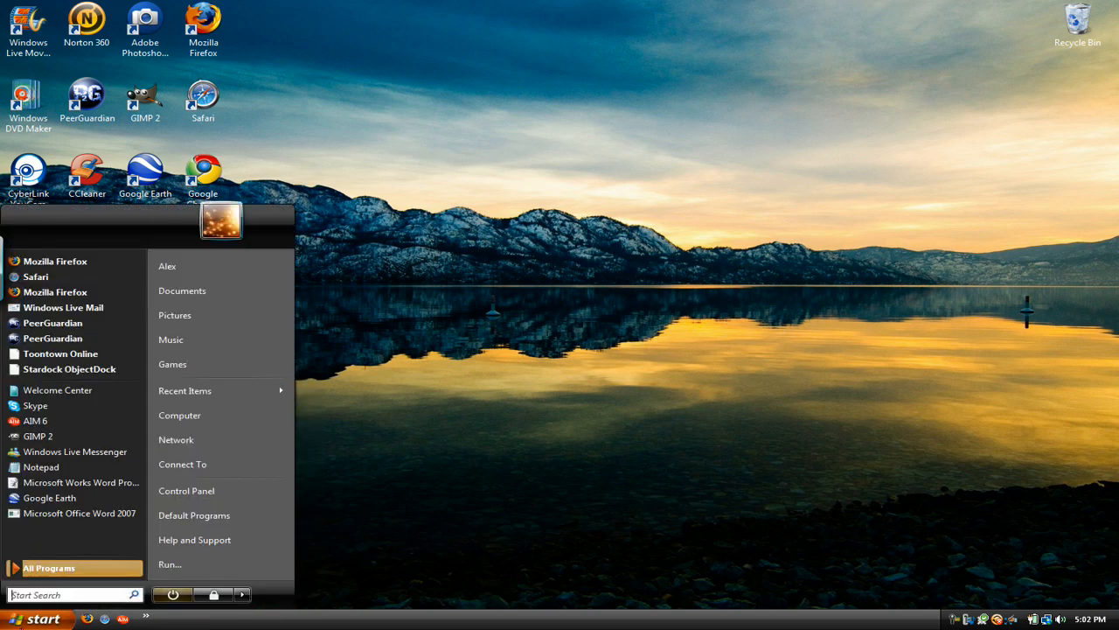
mouse_move(218, 565)
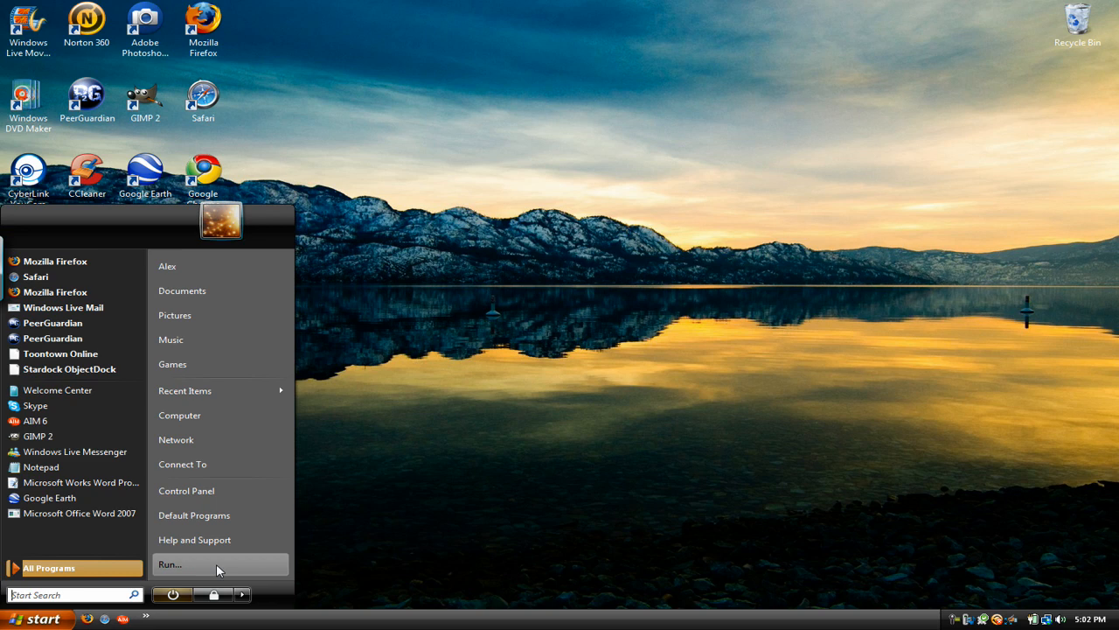
mouse_move(243, 243)
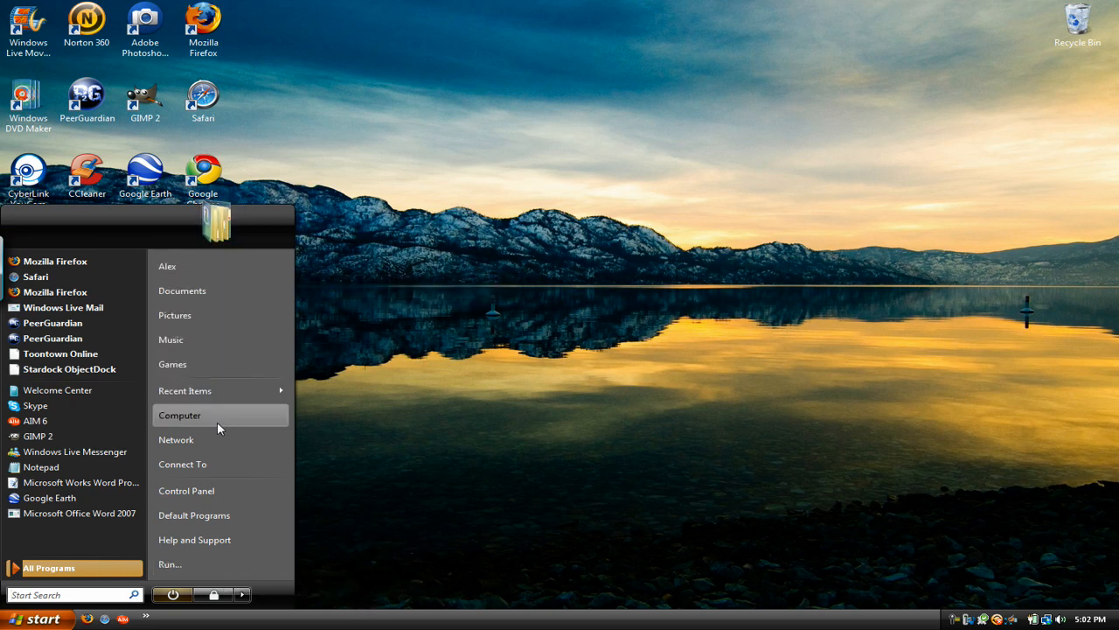
mouse_move(208, 390)
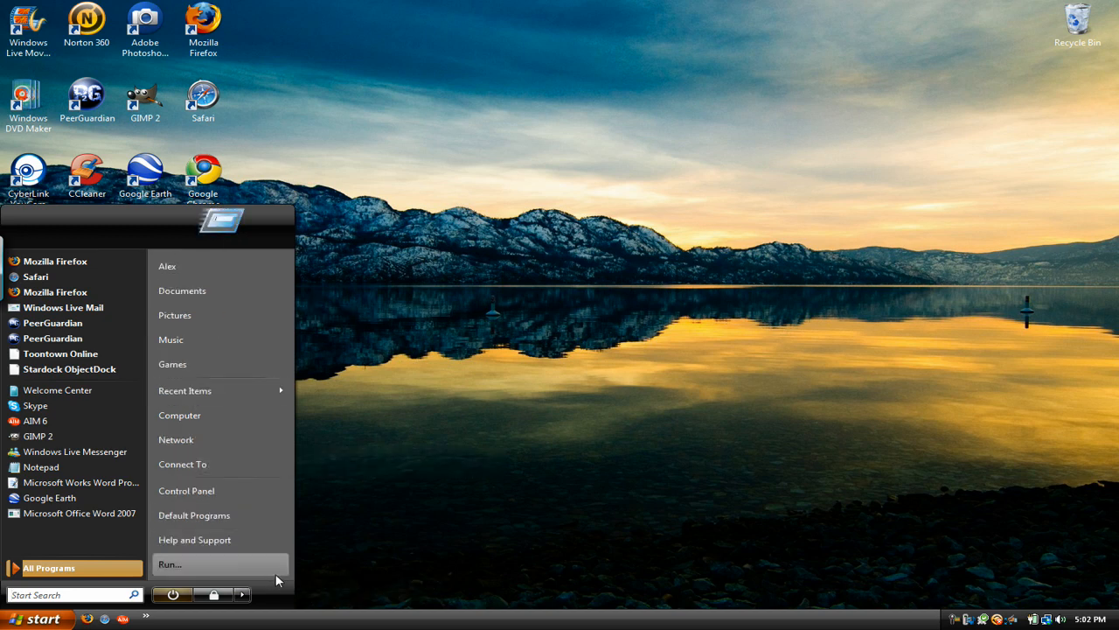
mouse_move(260, 575)
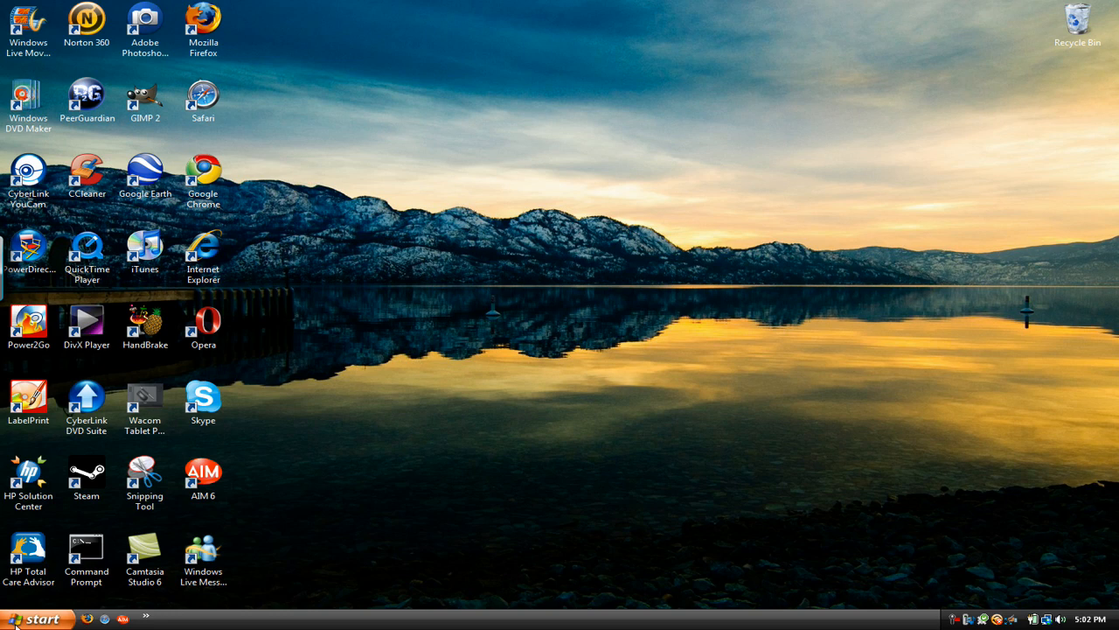
Step: Reopen the Start menu to view the small-icon program list
click(35, 613)
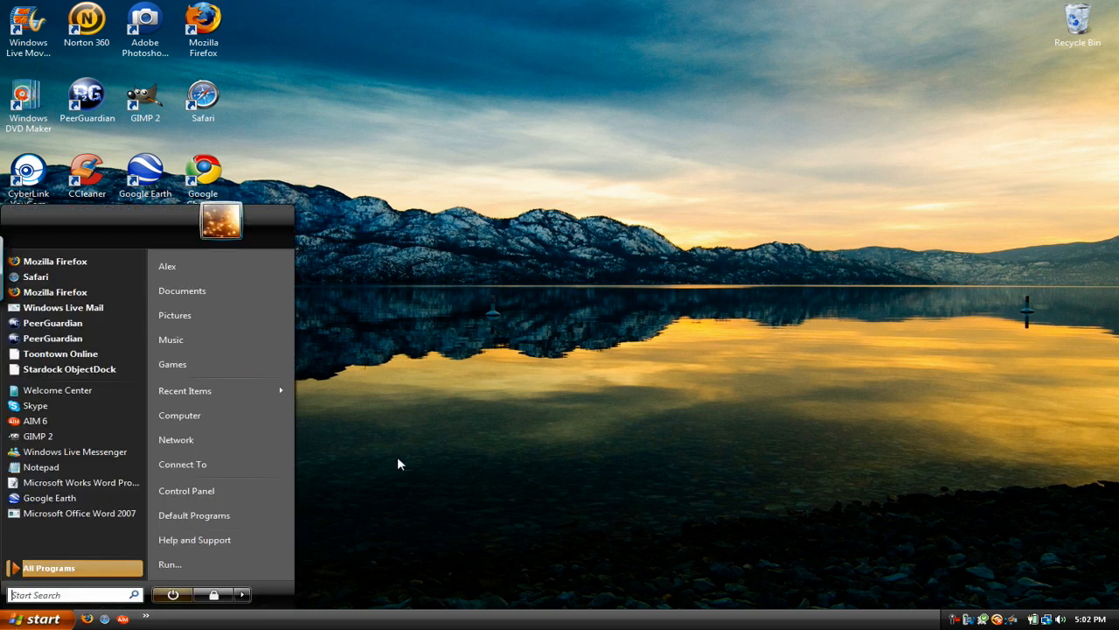
mouse_move(349, 486)
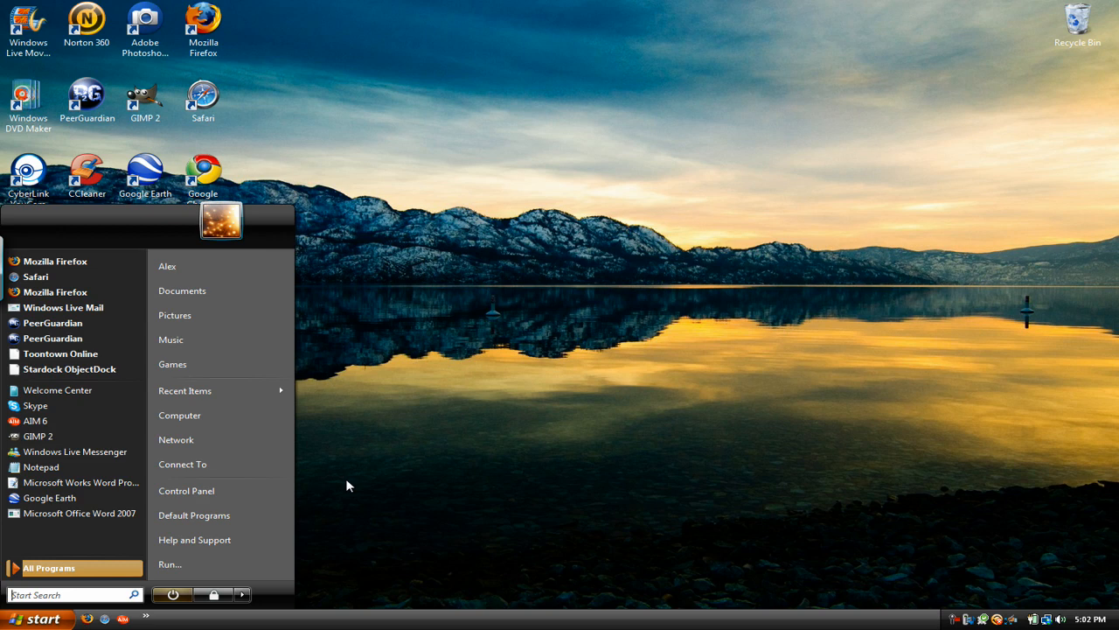
Step: Search 'power' from the Start menu to open Power Options
text(power)
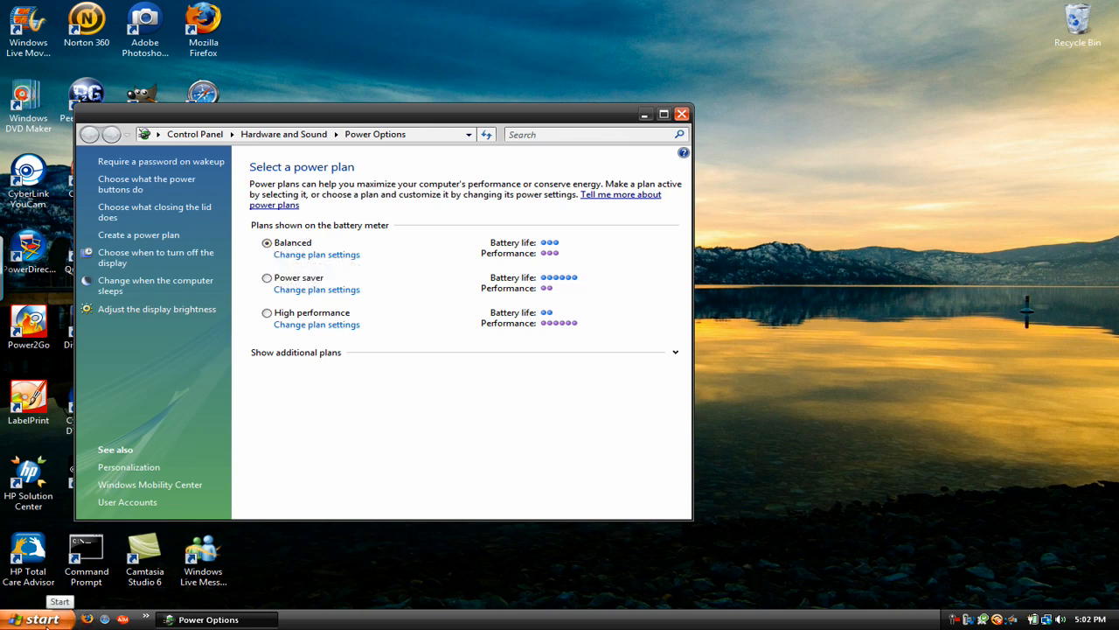
click(30, 618)
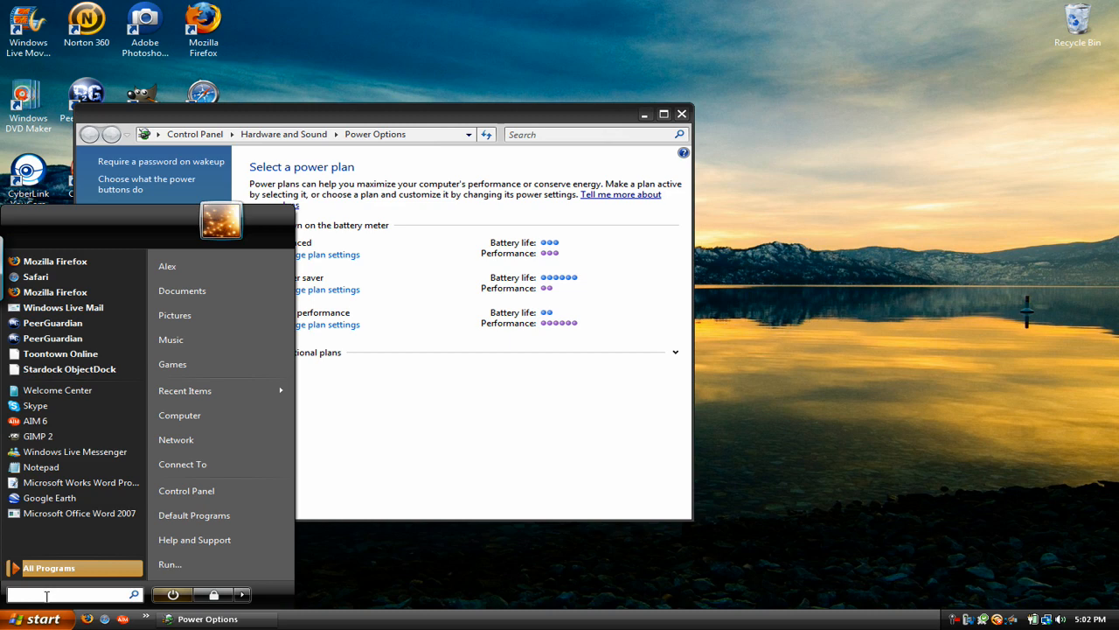
text(power)
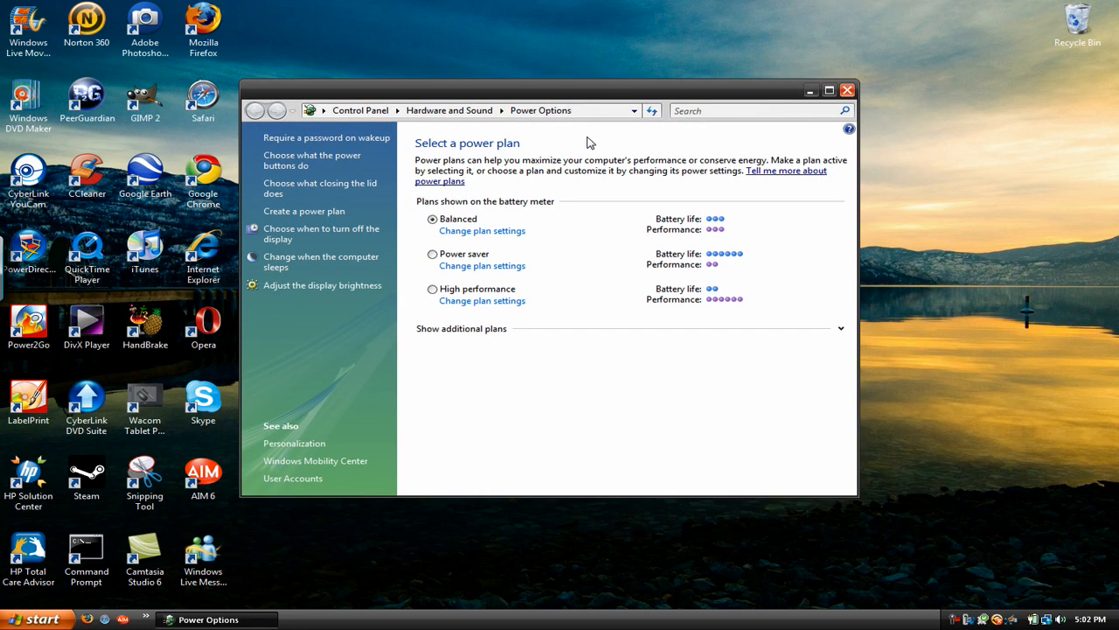
mouse_move(469, 236)
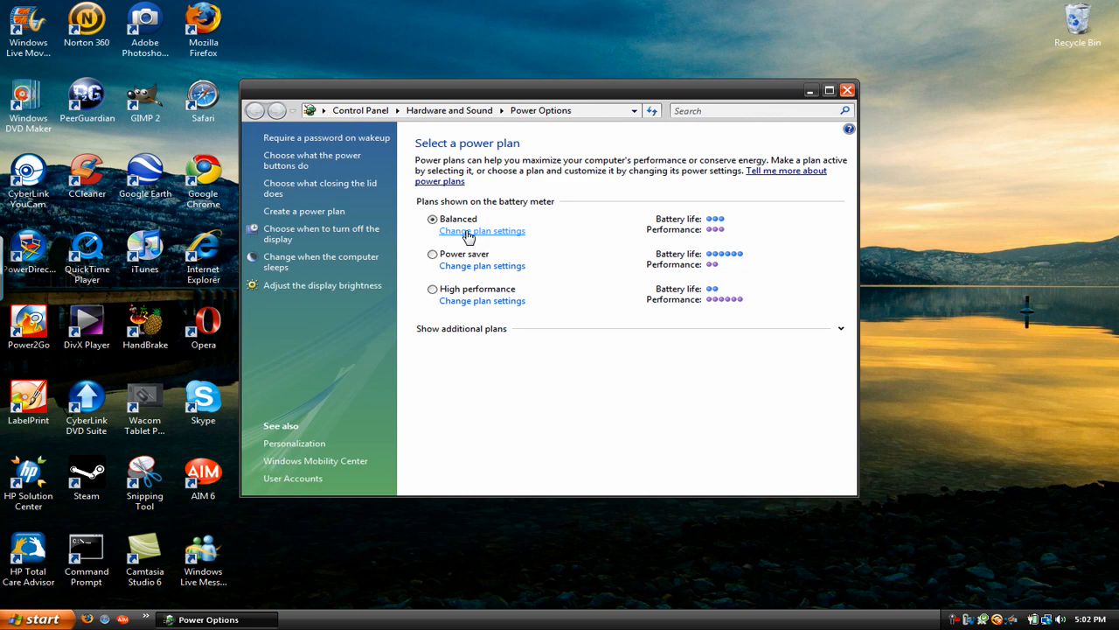
mouse_move(469, 236)
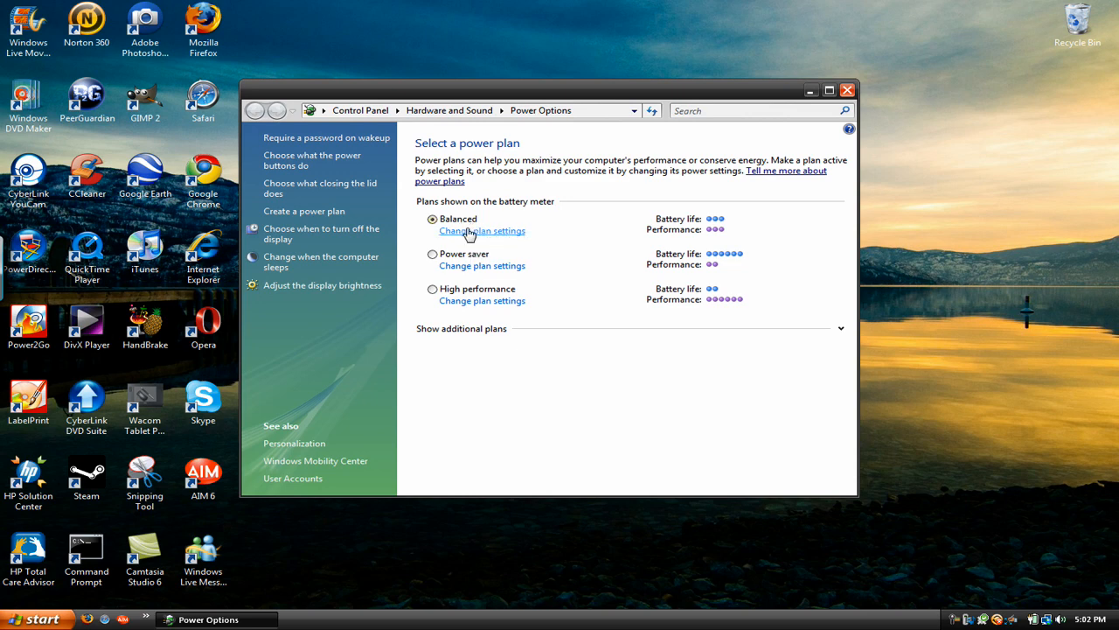
mouse_move(694, 237)
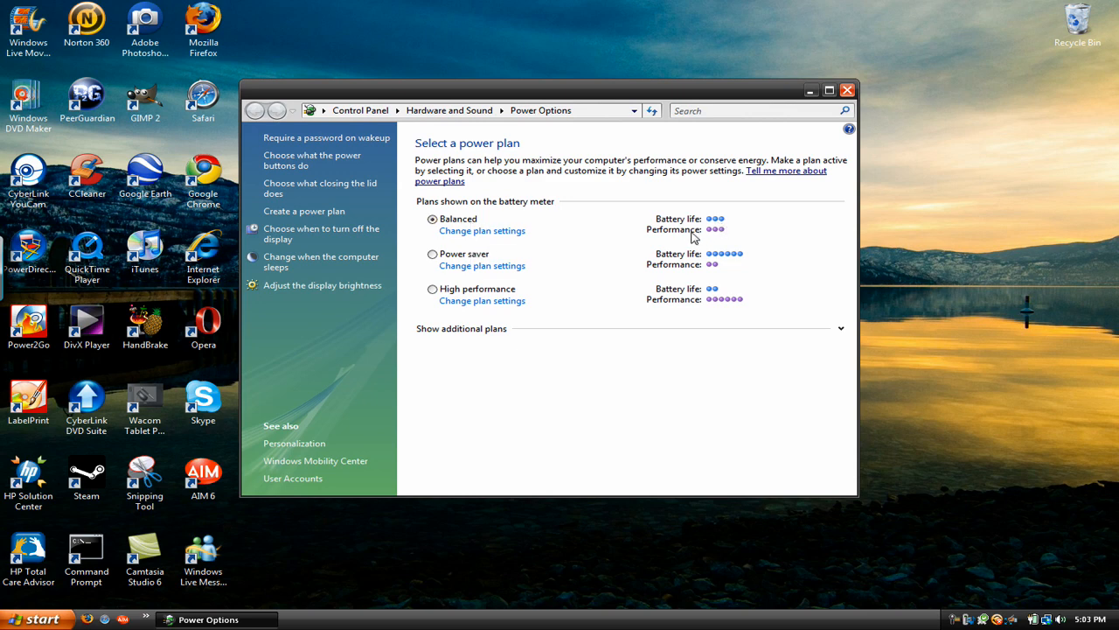
mouse_move(433, 258)
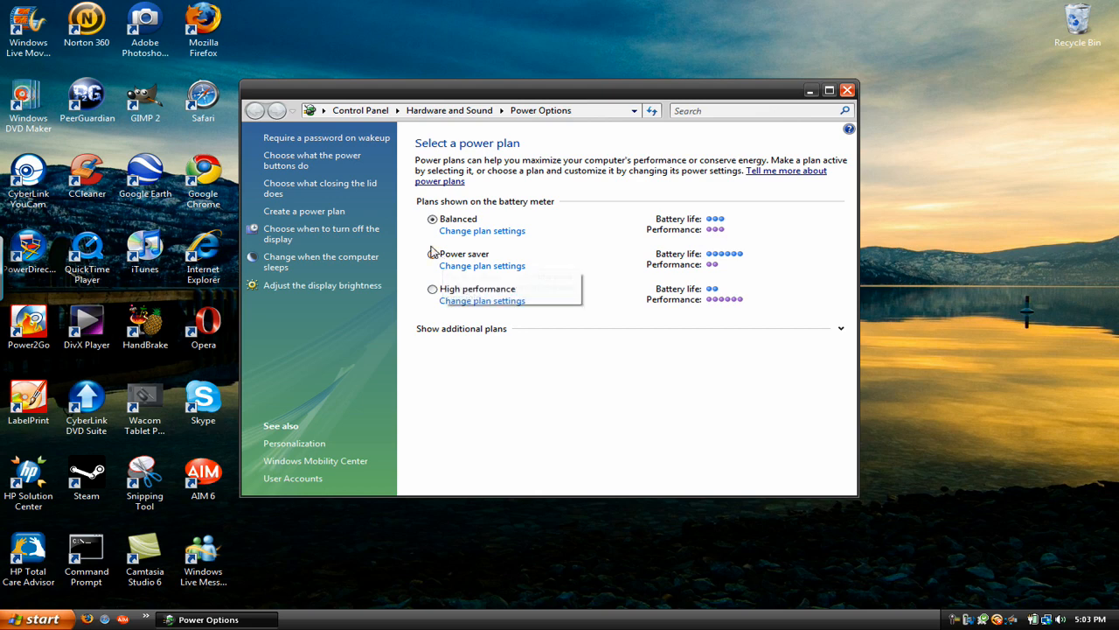
mouse_move(432, 253)
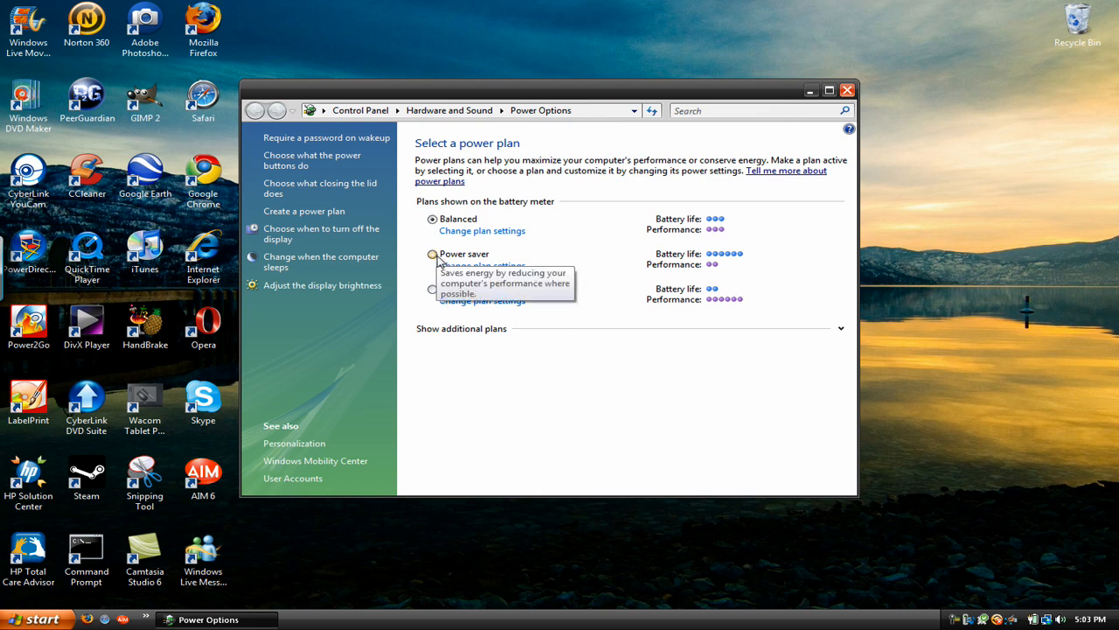
mouse_move(719, 271)
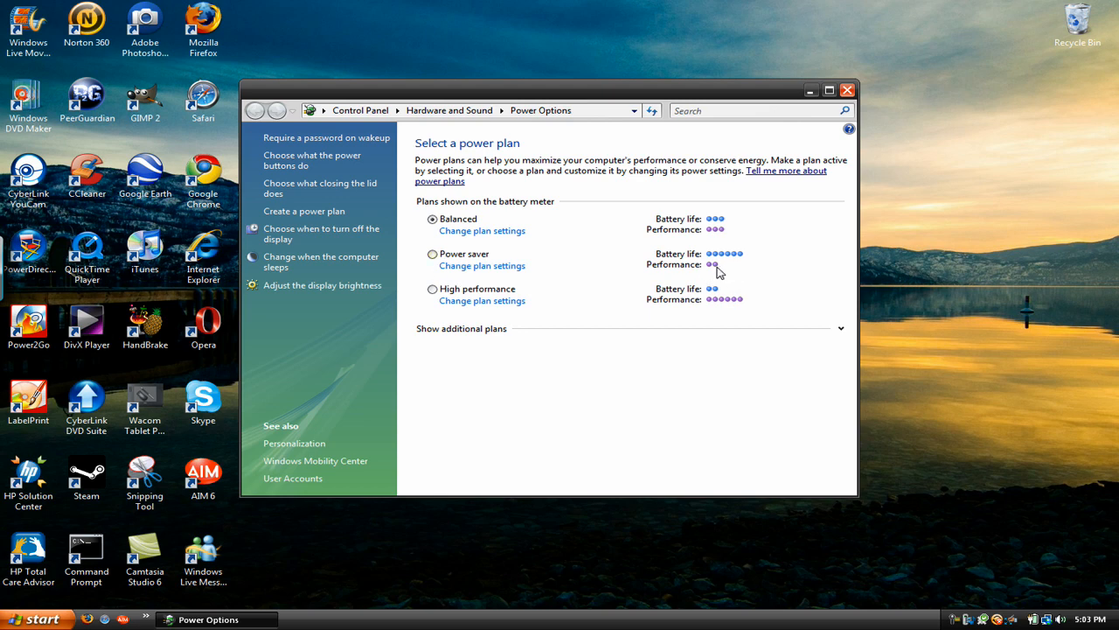
mouse_move(432, 289)
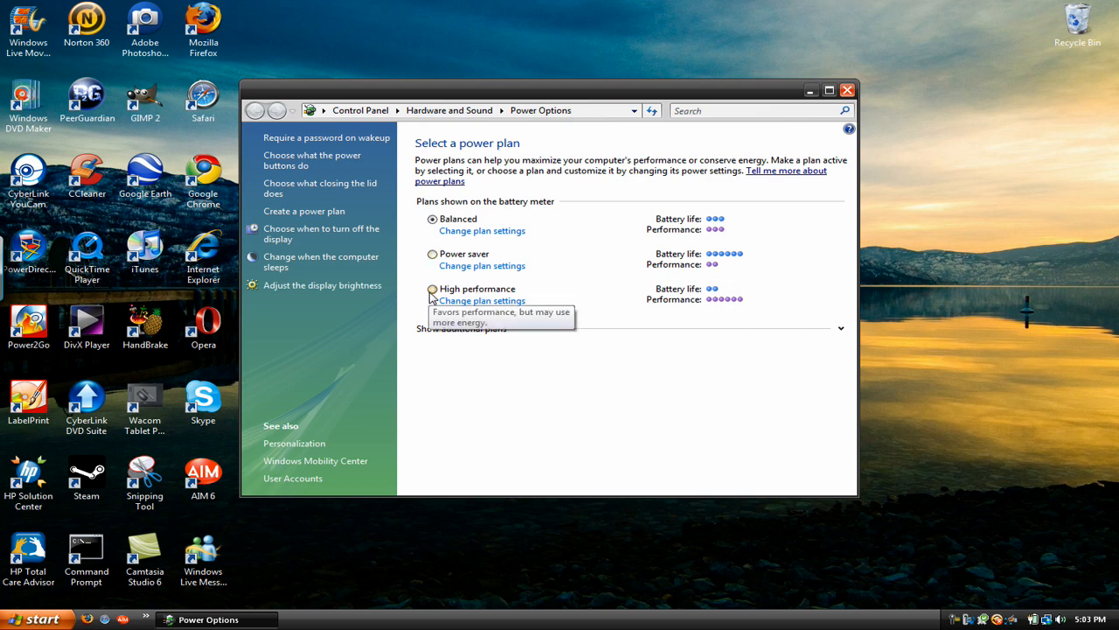
mouse_move(430, 300)
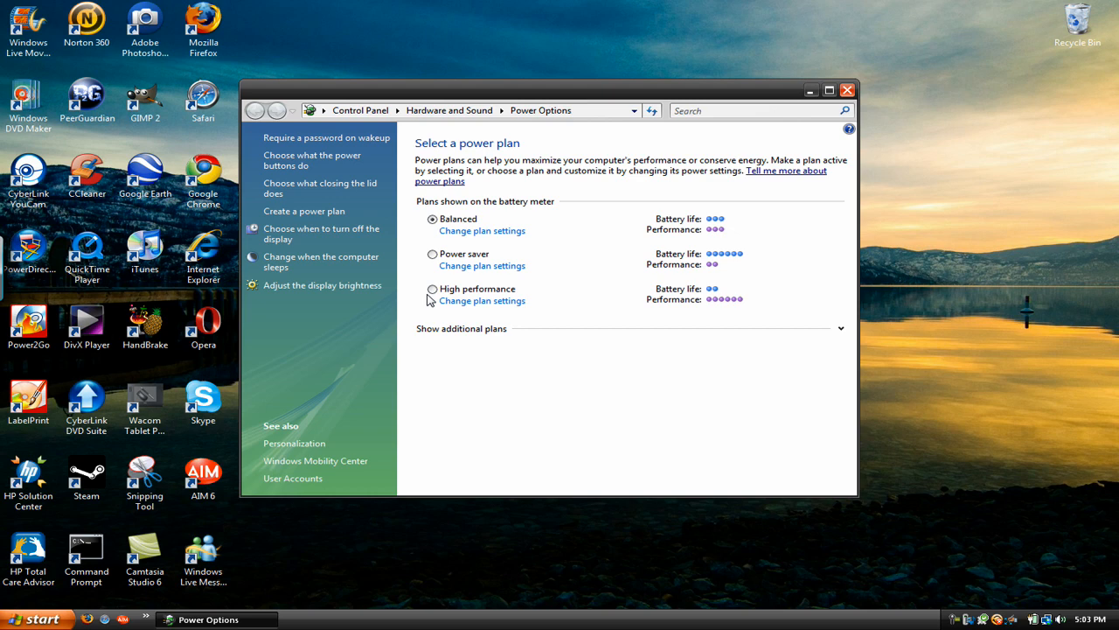
mouse_move(442, 296)
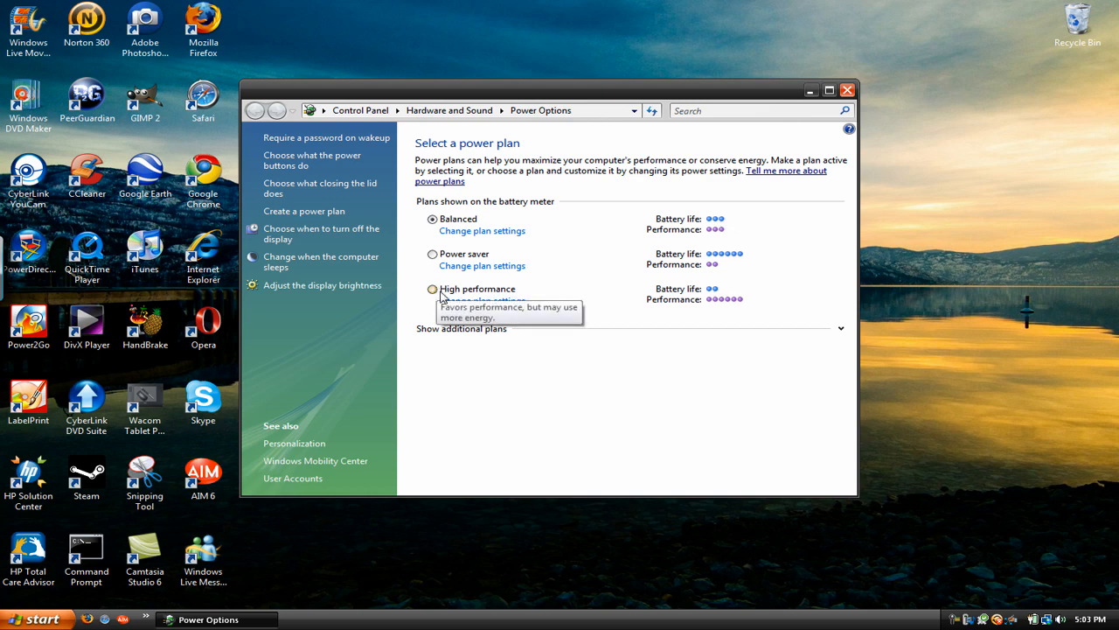
mouse_move(464, 278)
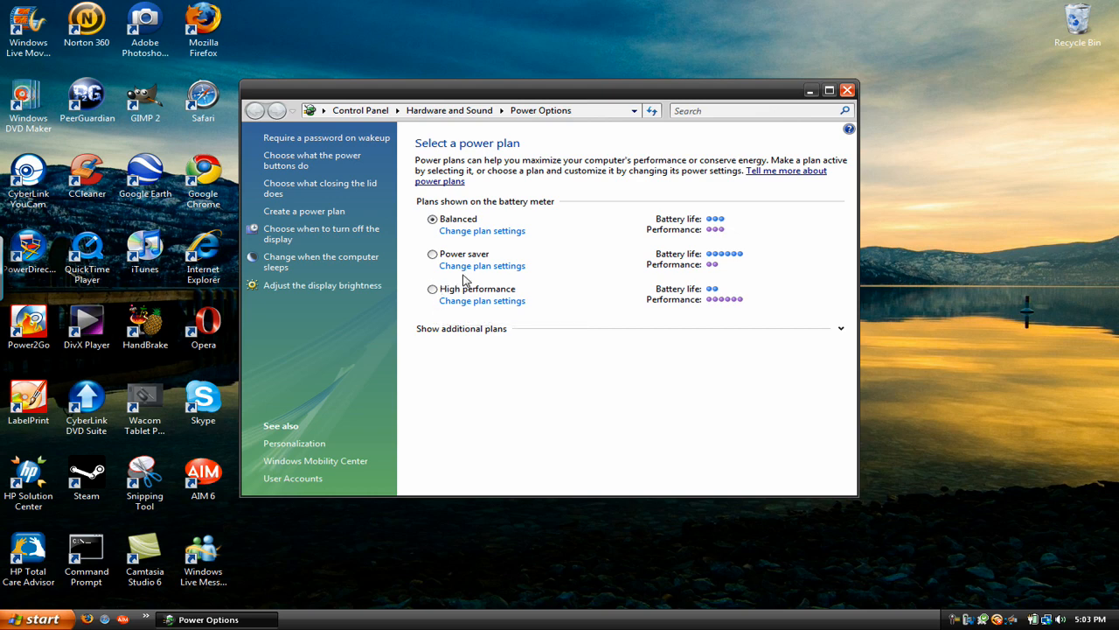
Step: Try the High performance plan, switch back to Balanced, and close Power Options
click(432, 289)
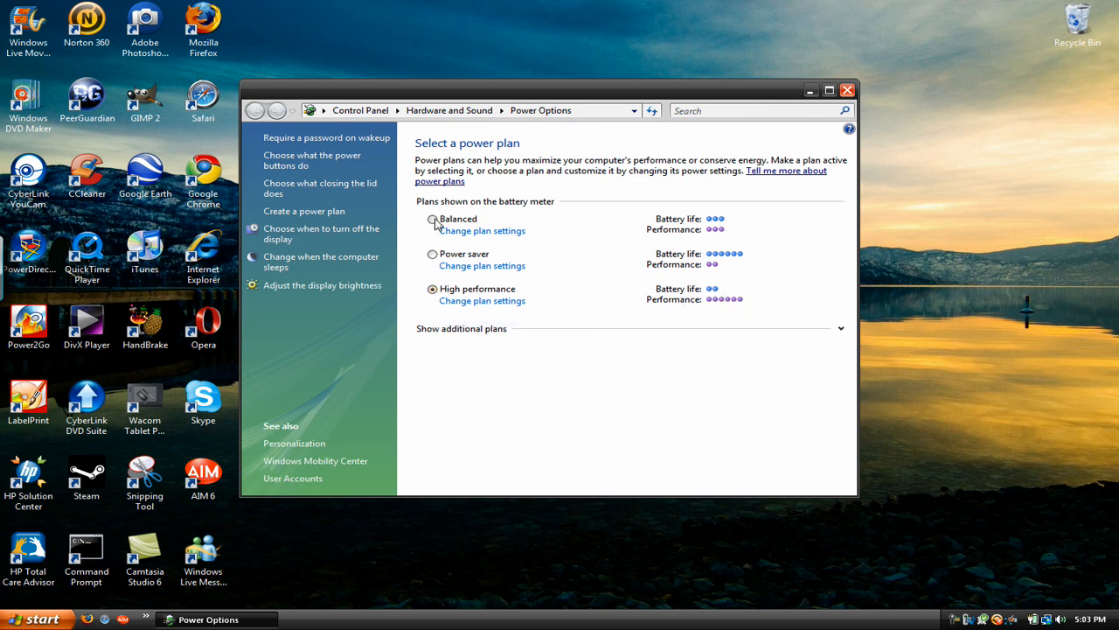
click(431, 219)
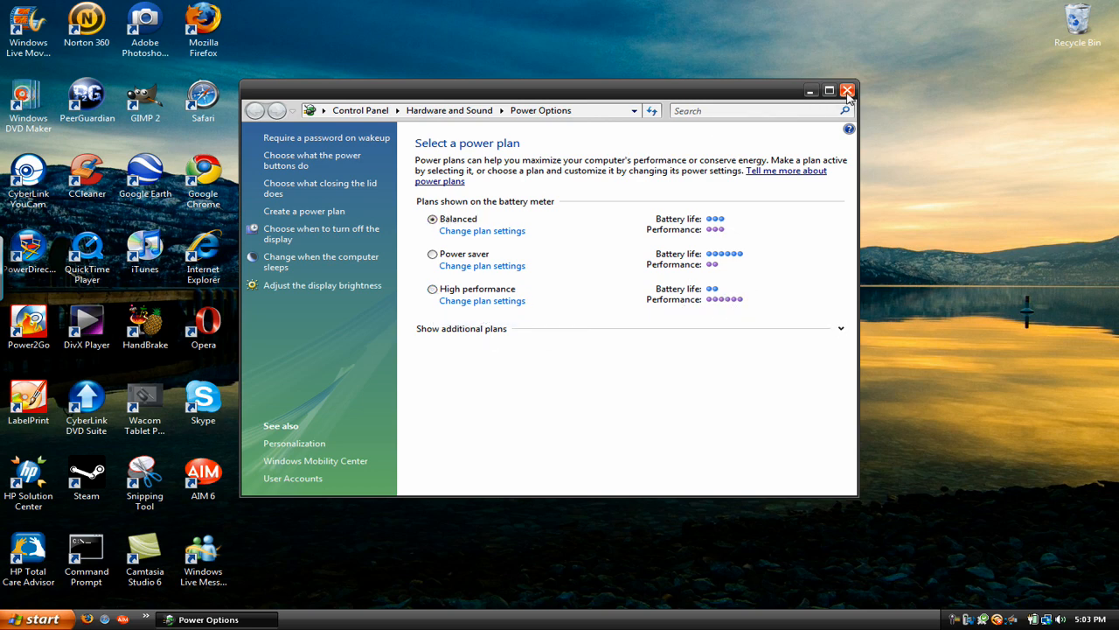
mouse_move(847, 90)
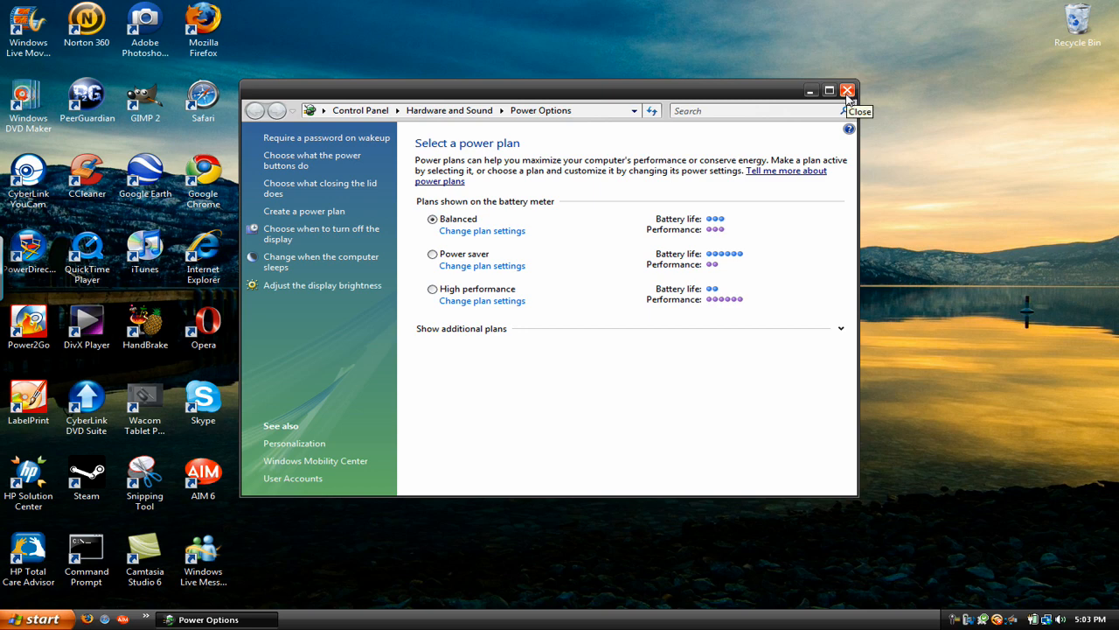
mouse_move(835, 109)
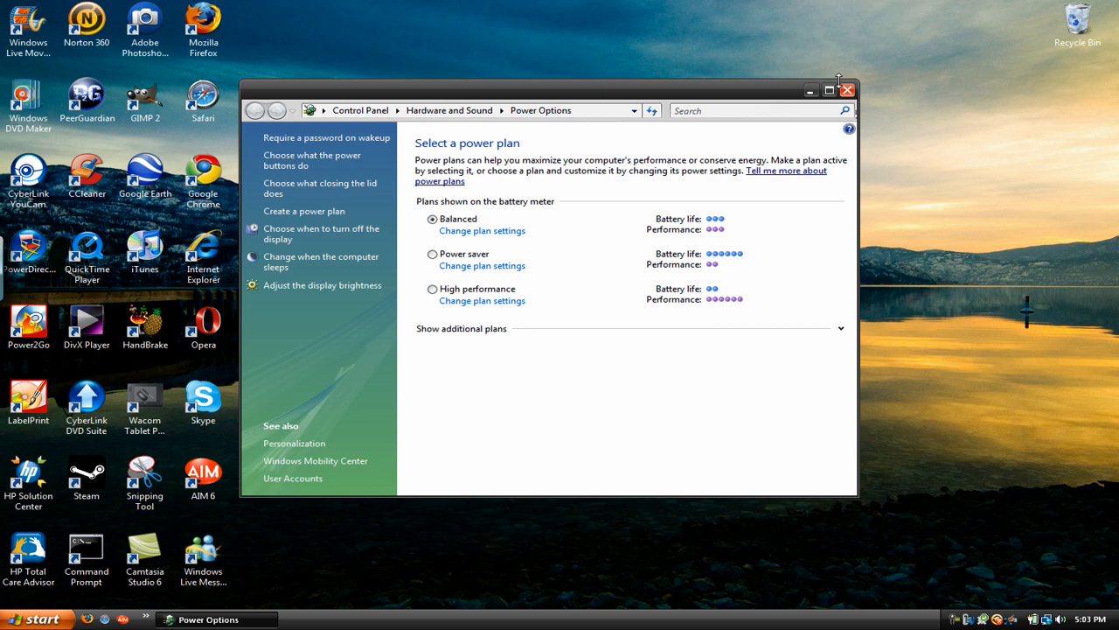
mouse_move(846, 89)
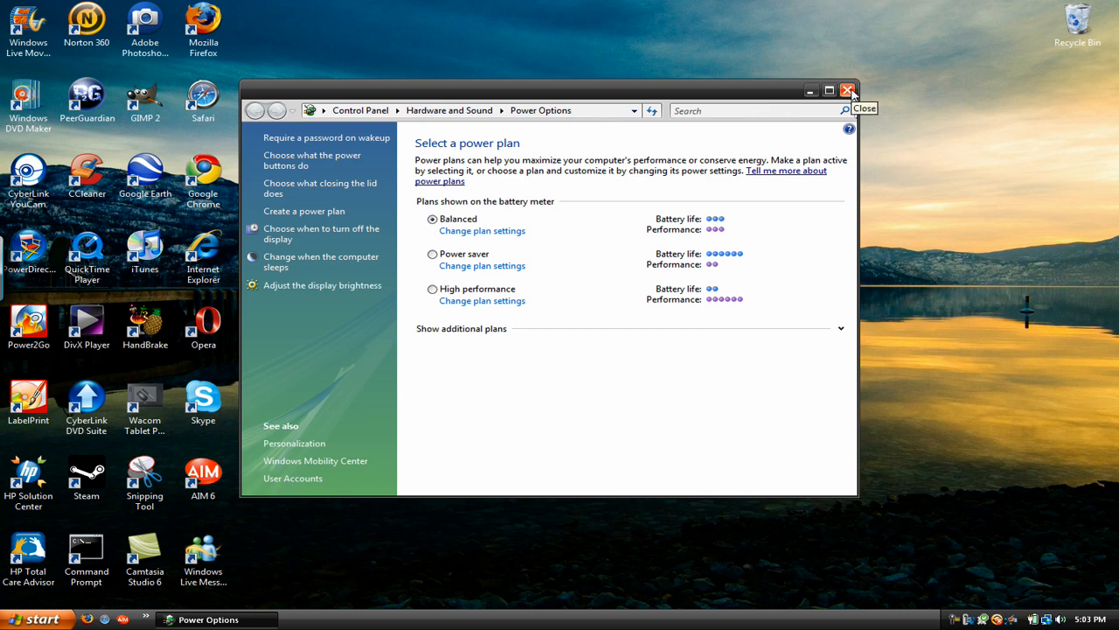
click(848, 88)
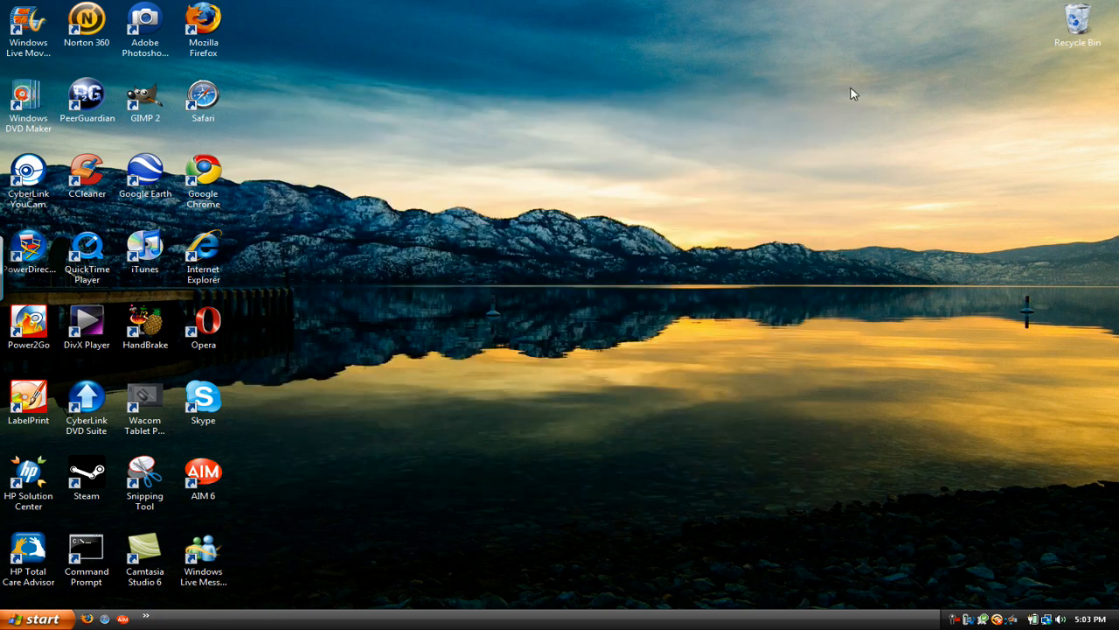
mouse_move(253, 282)
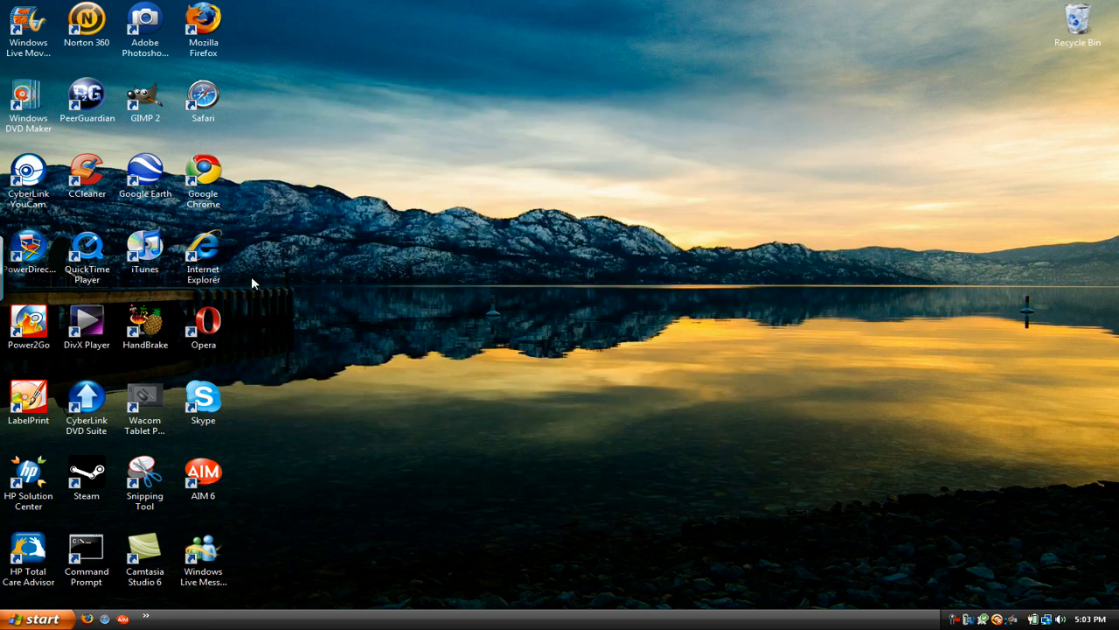
mouse_move(253, 72)
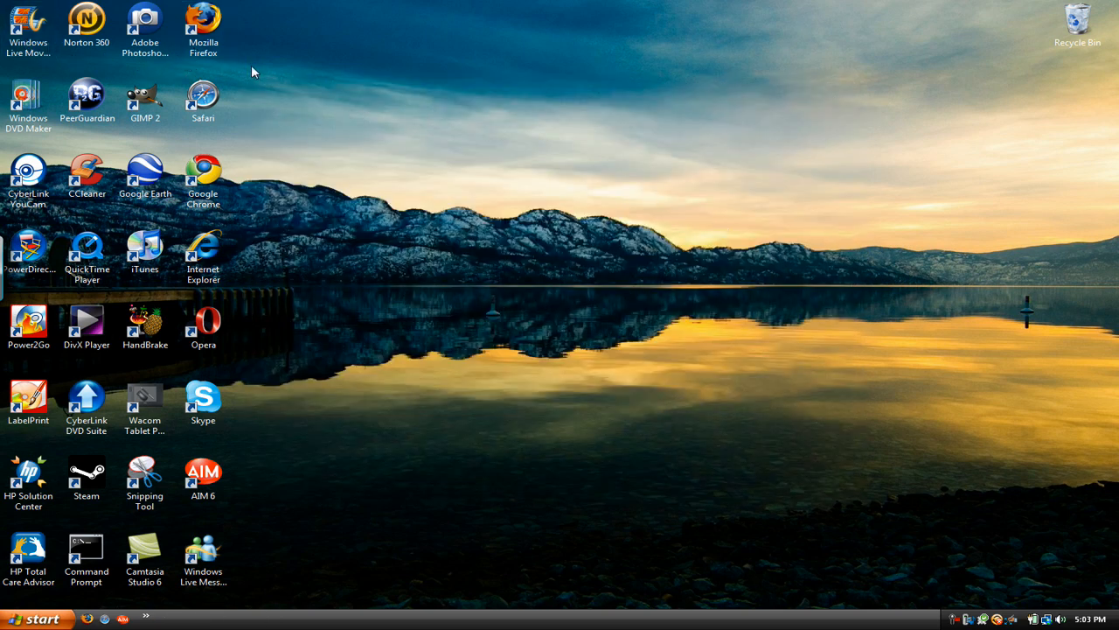
mouse_move(17, 18)
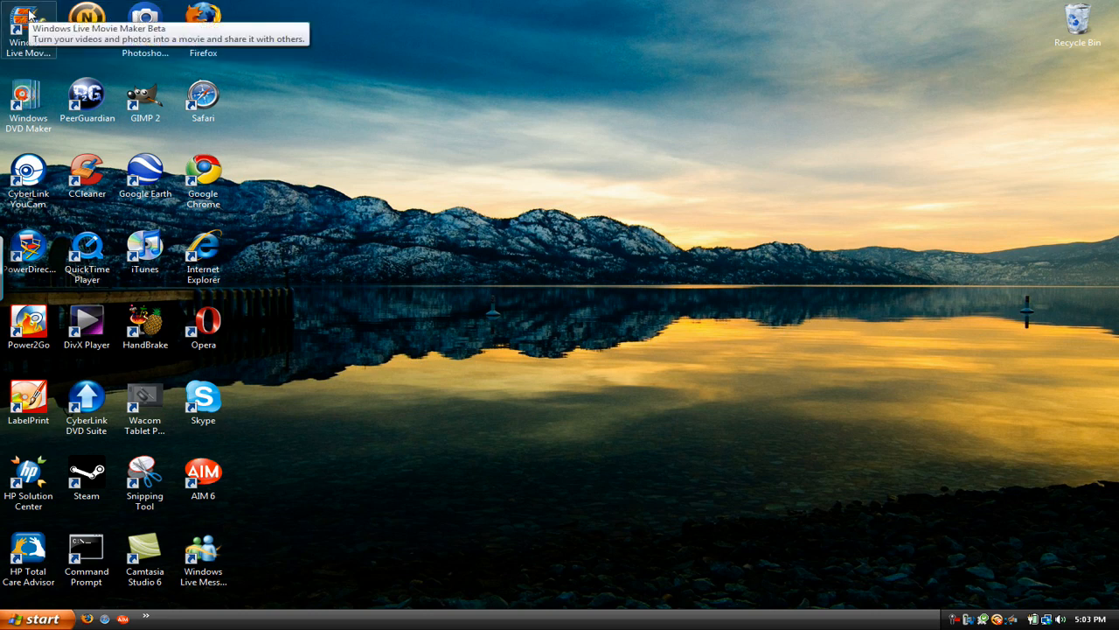
mouse_move(280, 354)
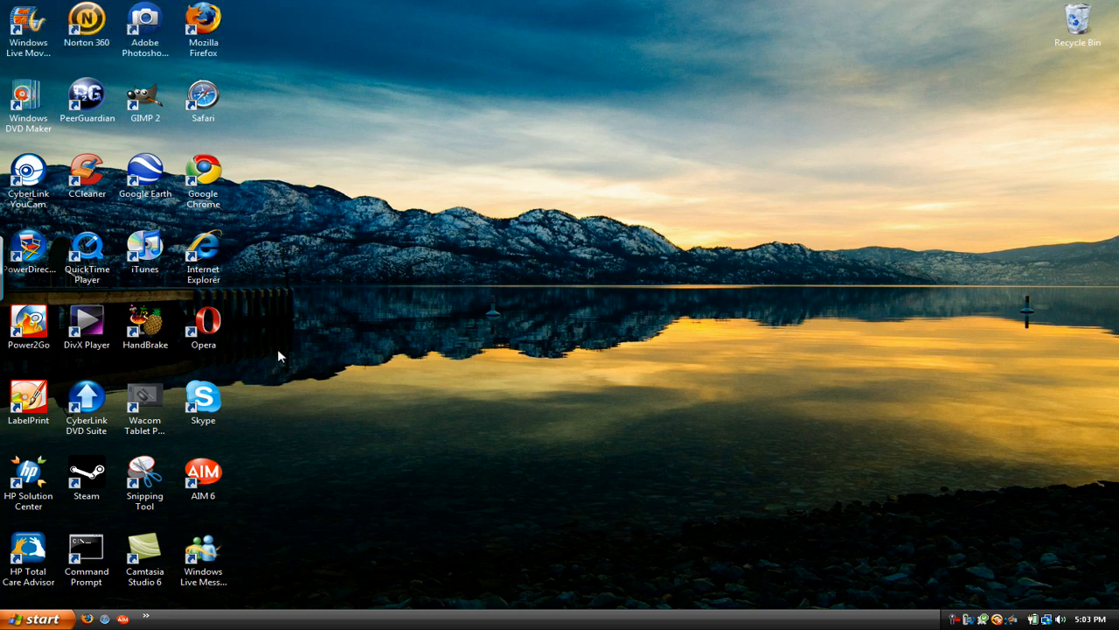
mouse_move(243, 163)
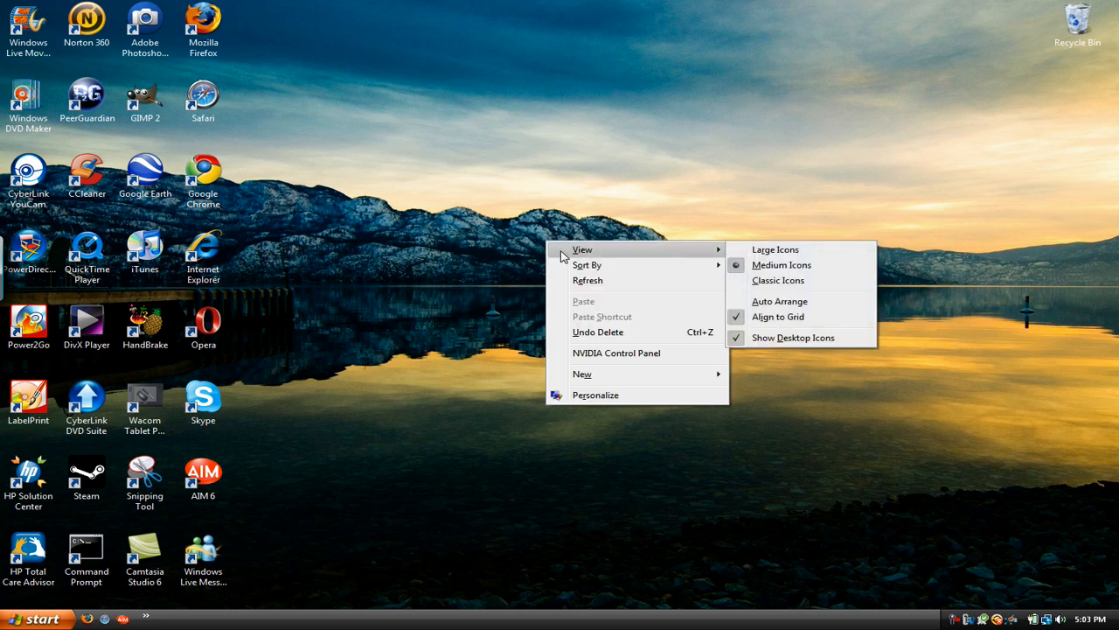
mouse_move(774, 250)
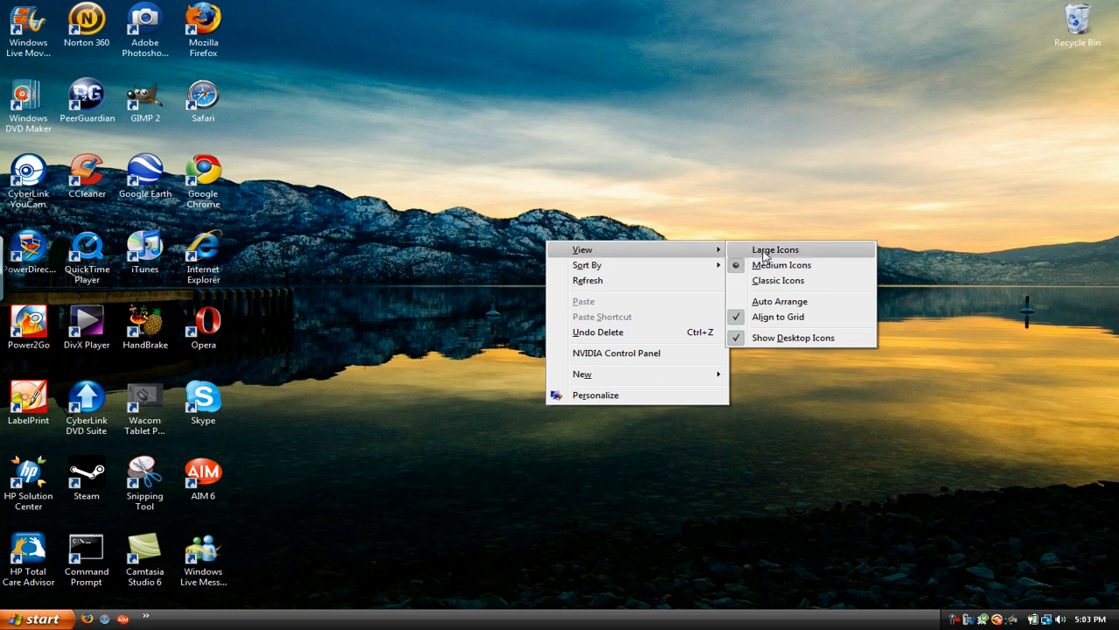
mouse_move(790, 280)
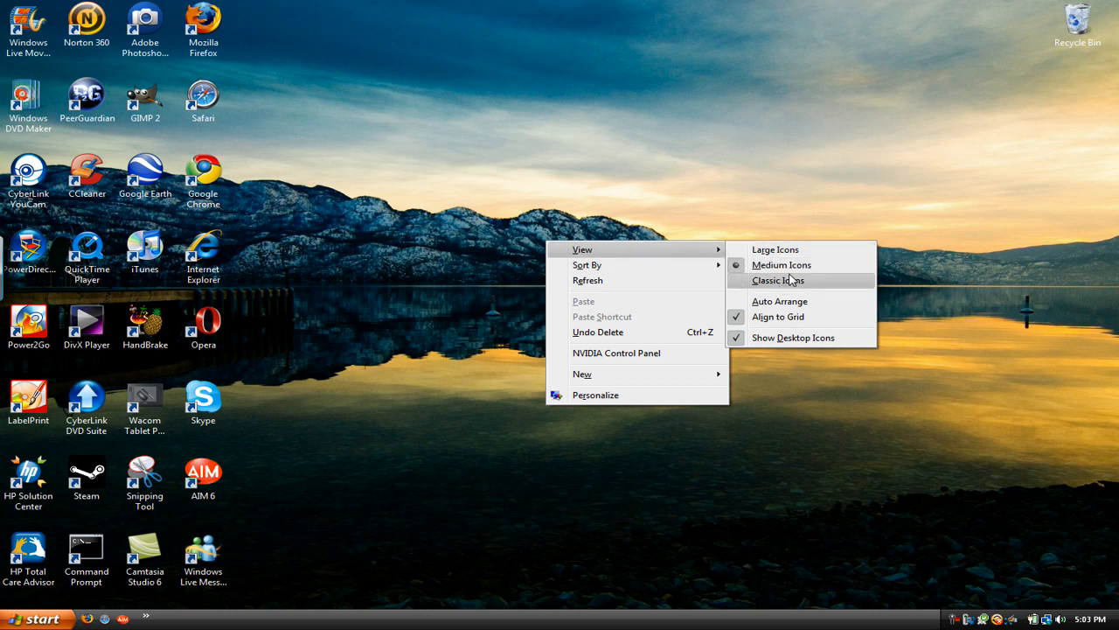
Step: Apply View > Classic Icons from the desktop right-click menu, twice
click(775, 250)
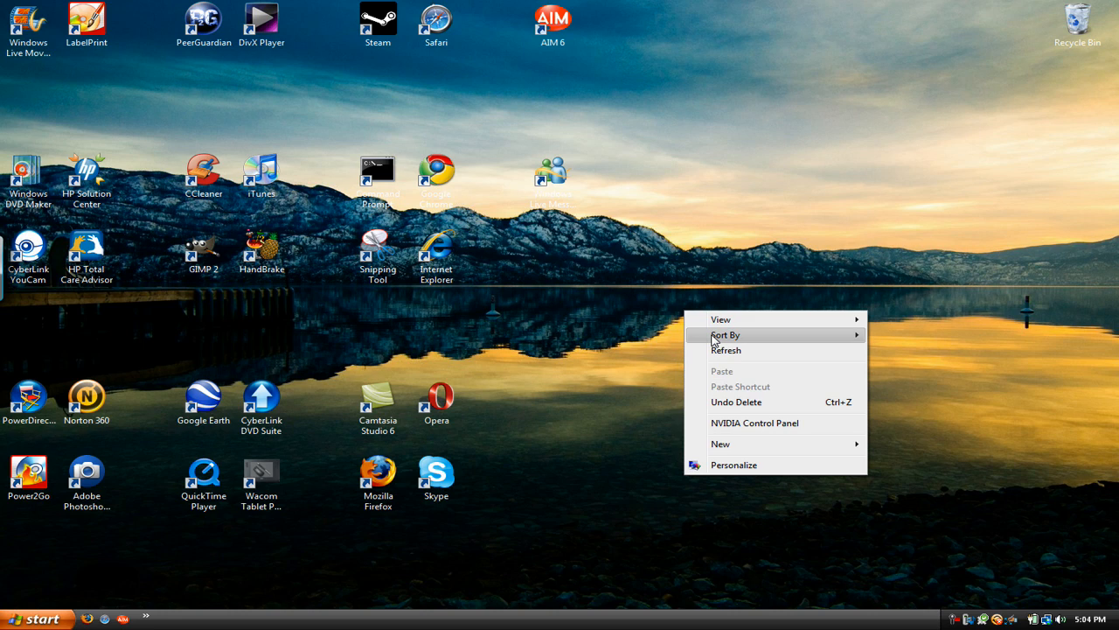
mouse_move(722, 319)
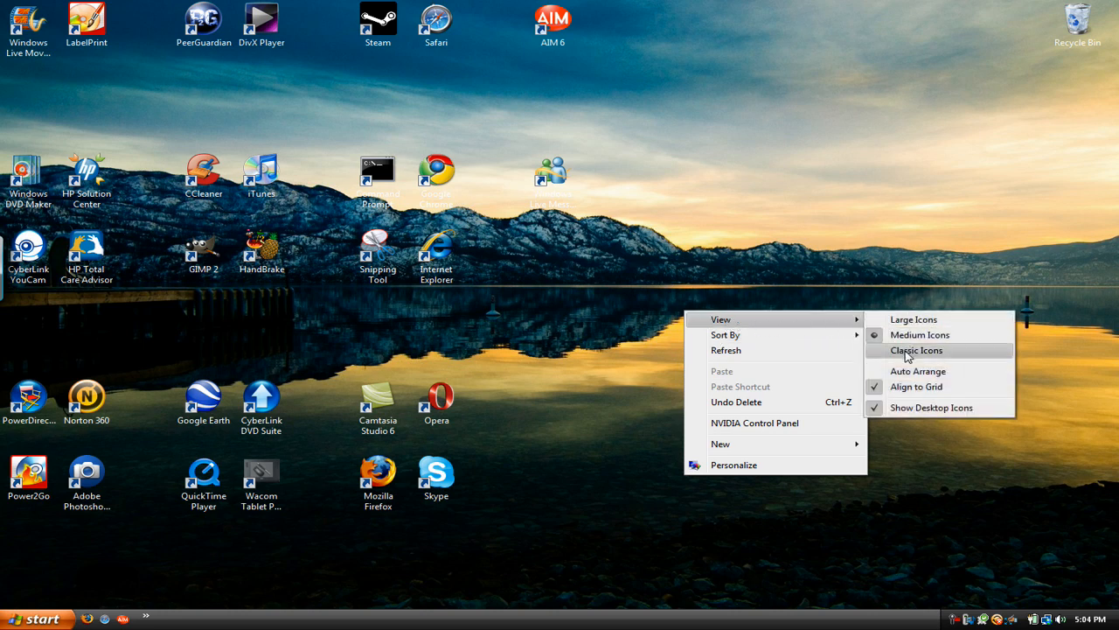
click(915, 350)
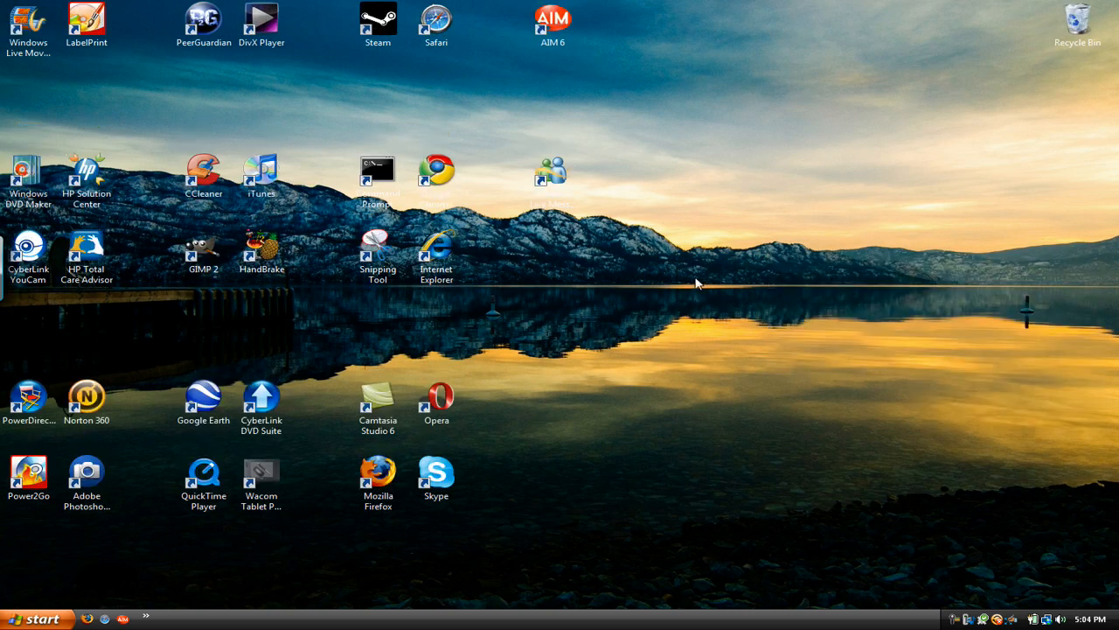
mouse_move(1005, 414)
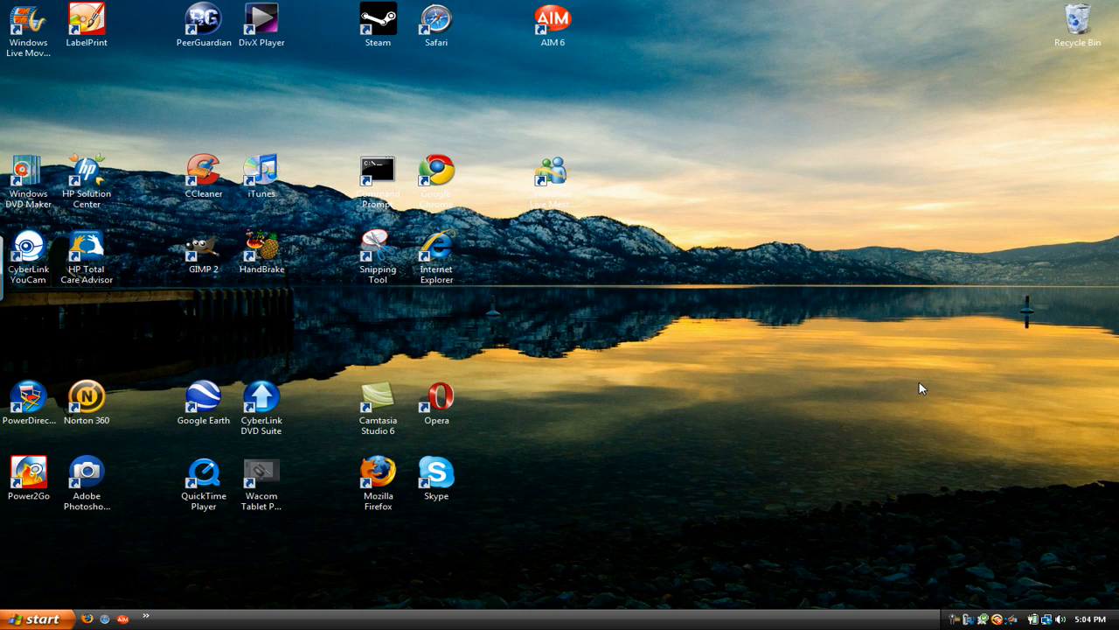
mouse_move(902, 349)
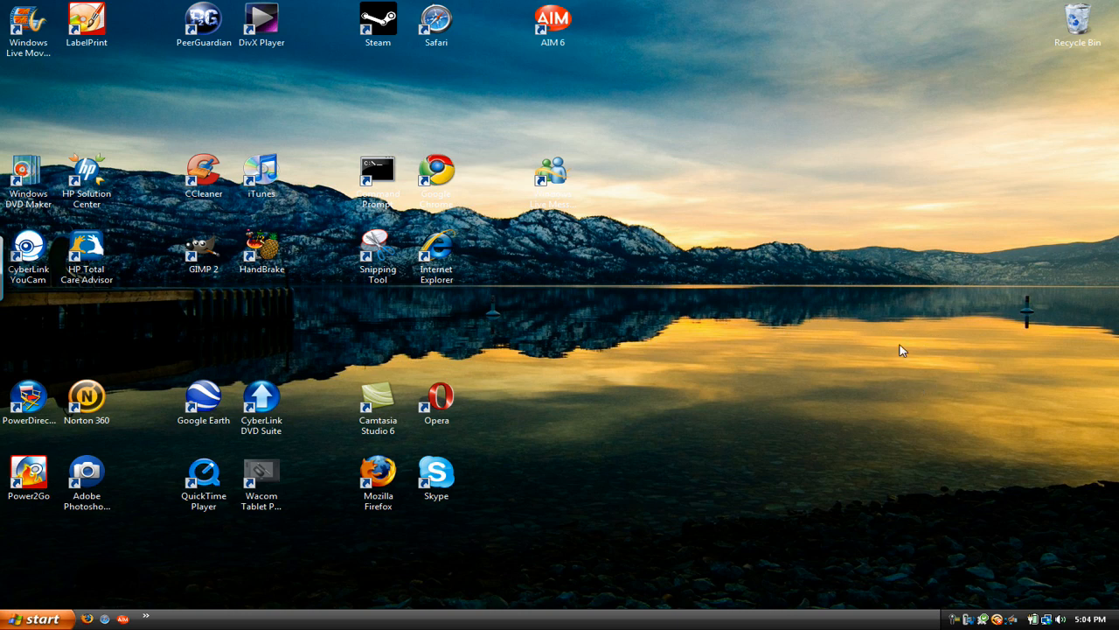